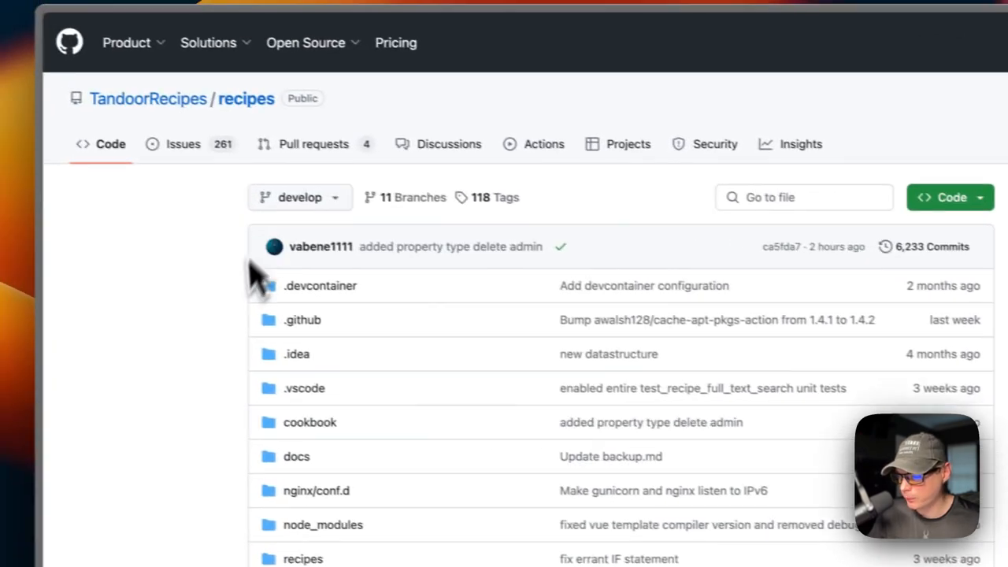
# - Scroll through the runtipi-appstore repository's file listing on GitHub
pyautogui.scroll(-3)
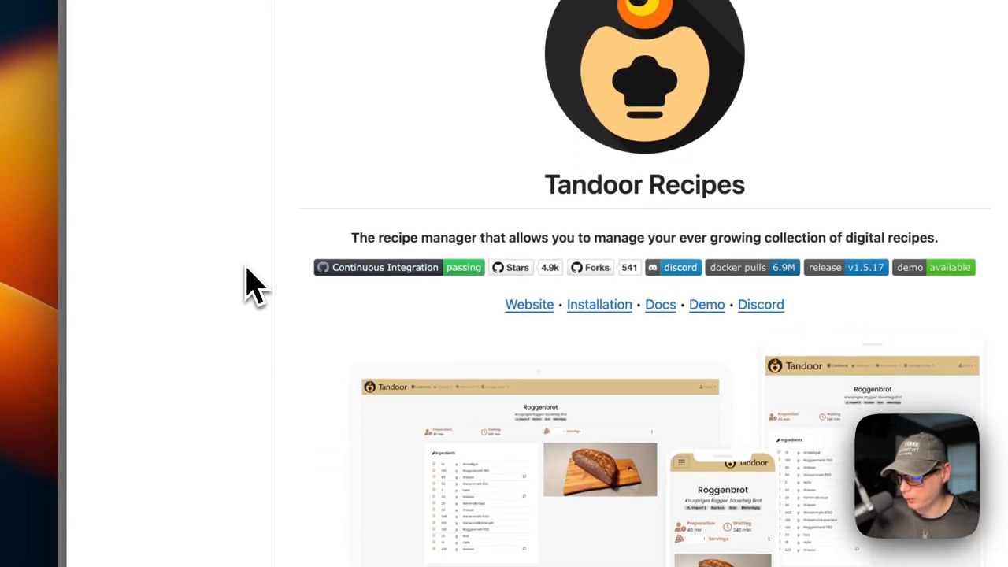
pyautogui.scroll(-3)
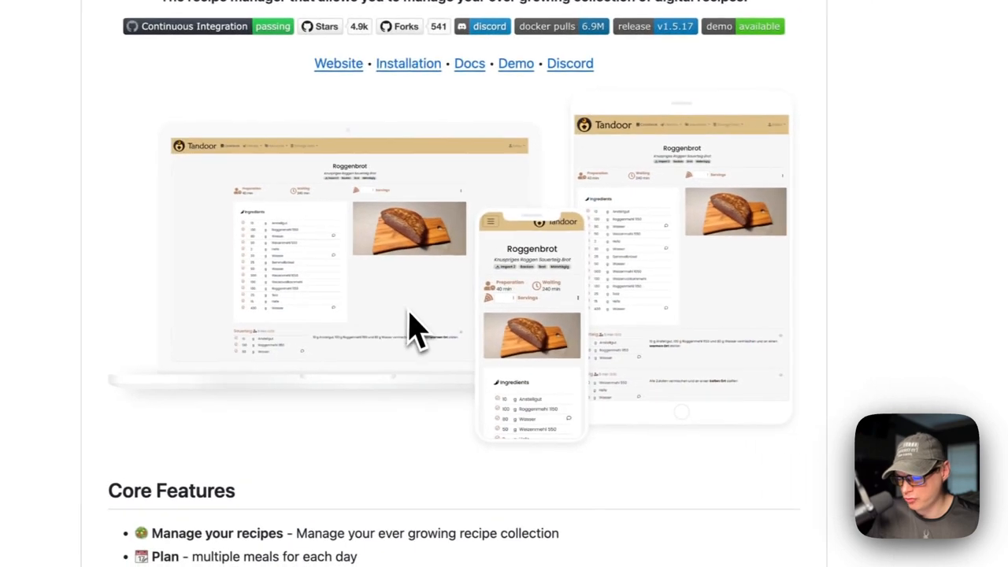
pyautogui.scroll(-3)
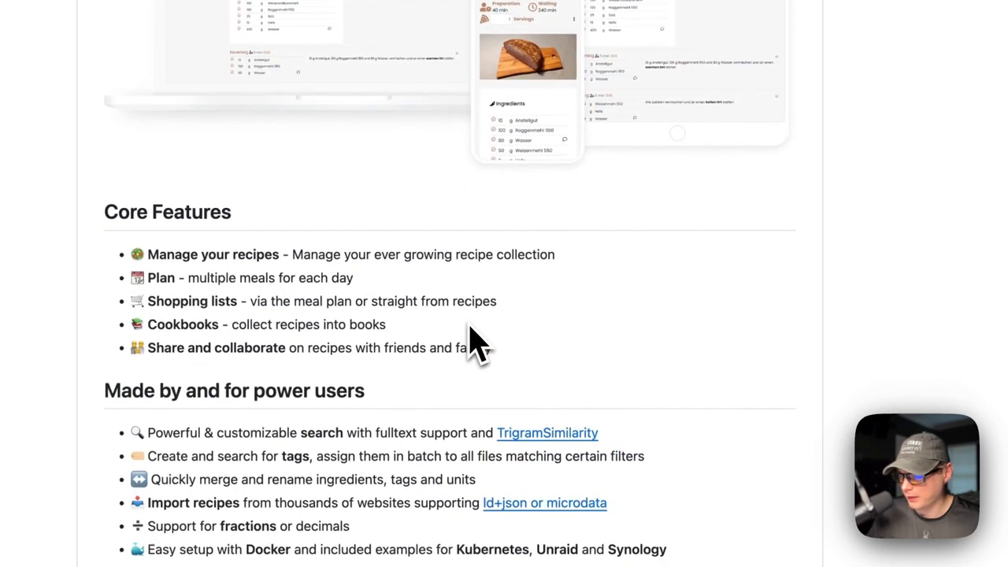
pyautogui.scroll(-3)
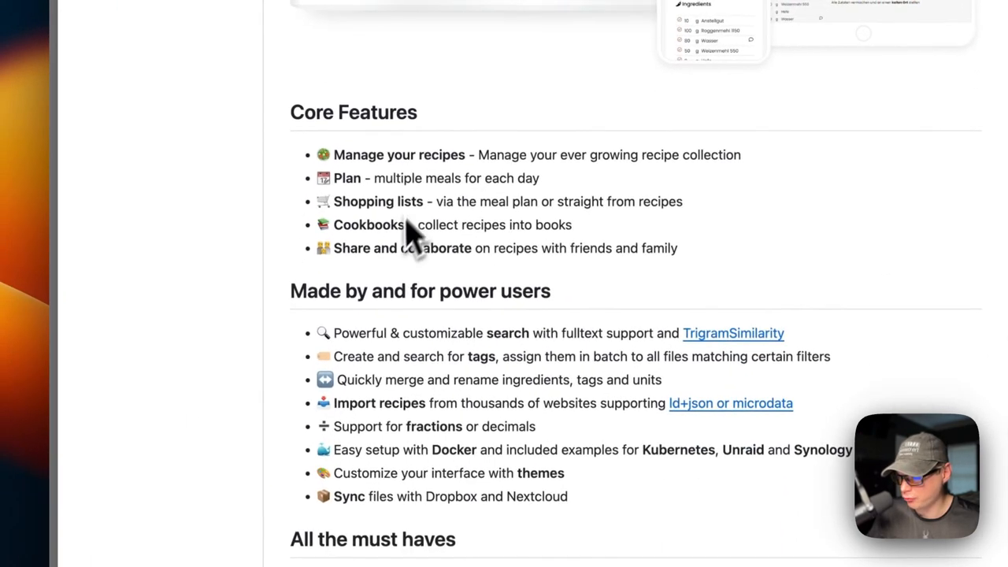
pyautogui.moveTo(448, 260)
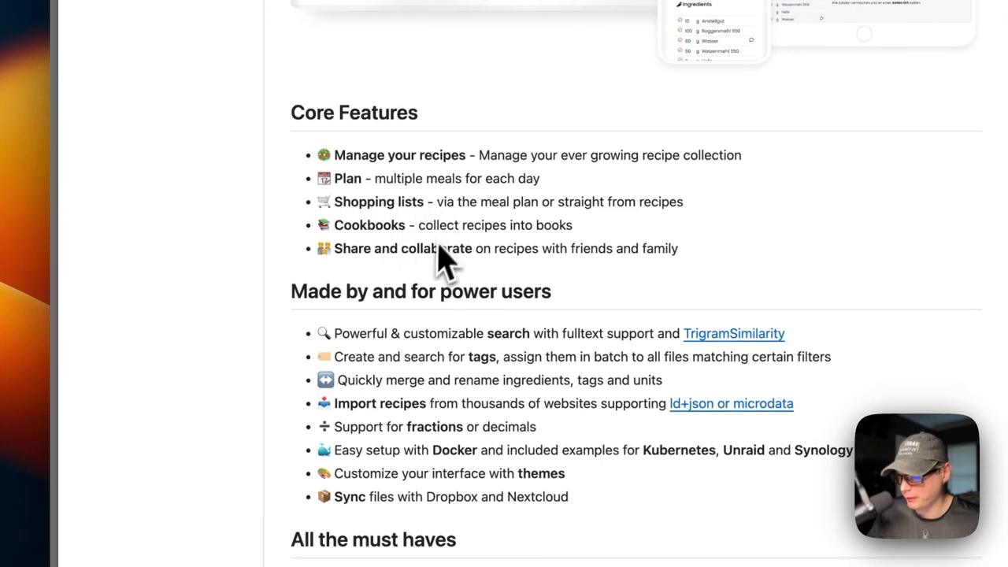
pyautogui.moveTo(354, 291)
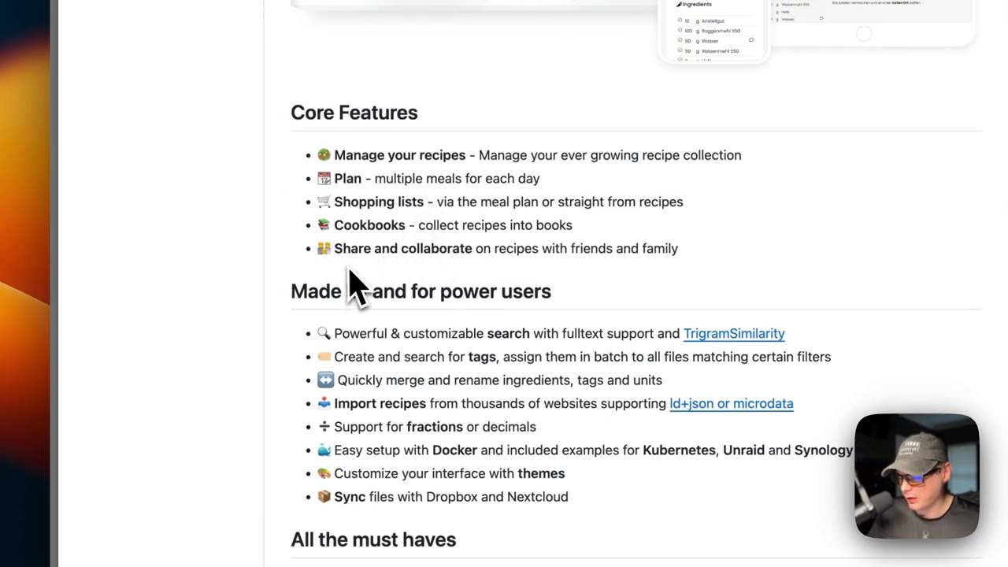
pyautogui.scroll(-3)
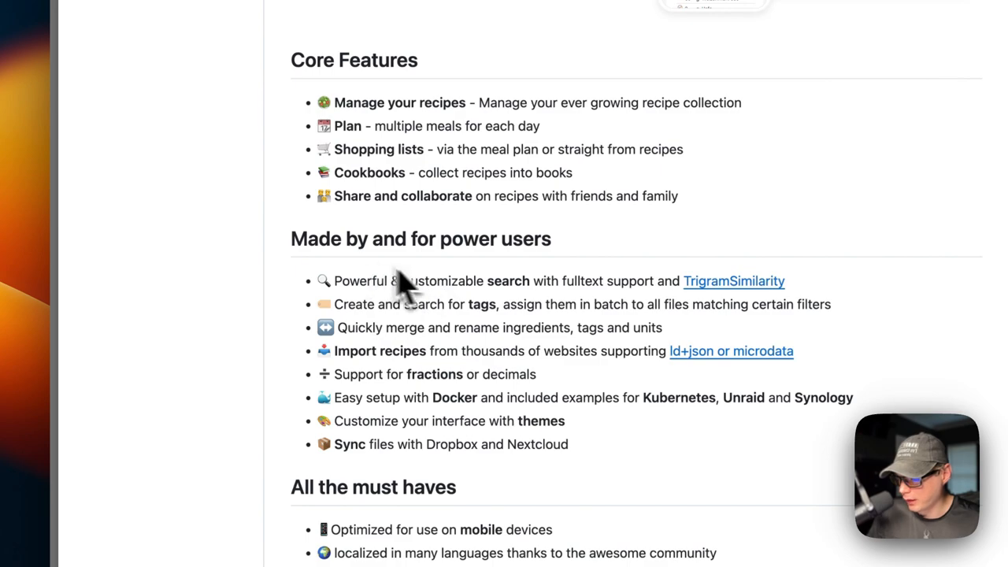
pyautogui.scroll(-3)
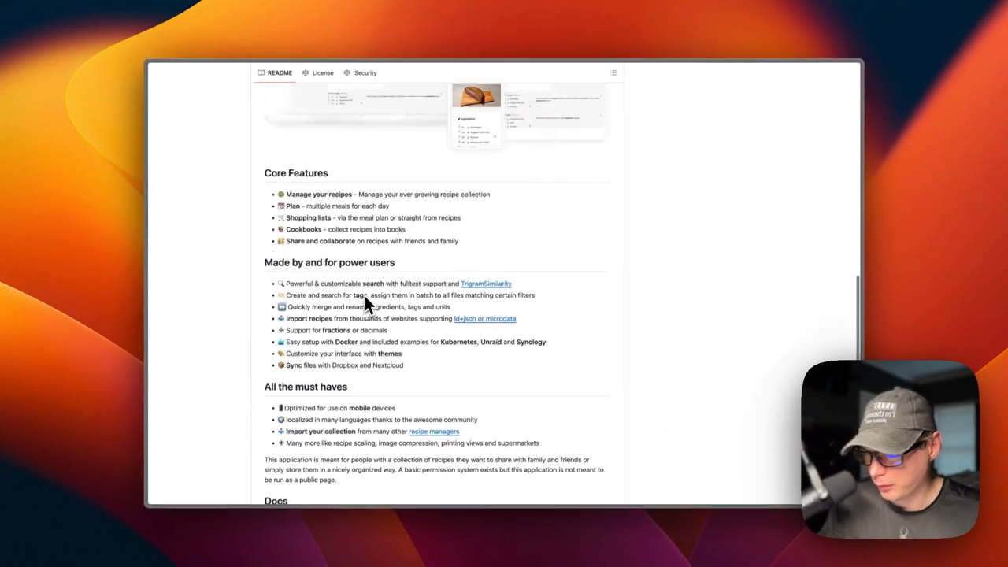
pyautogui.scroll(3)
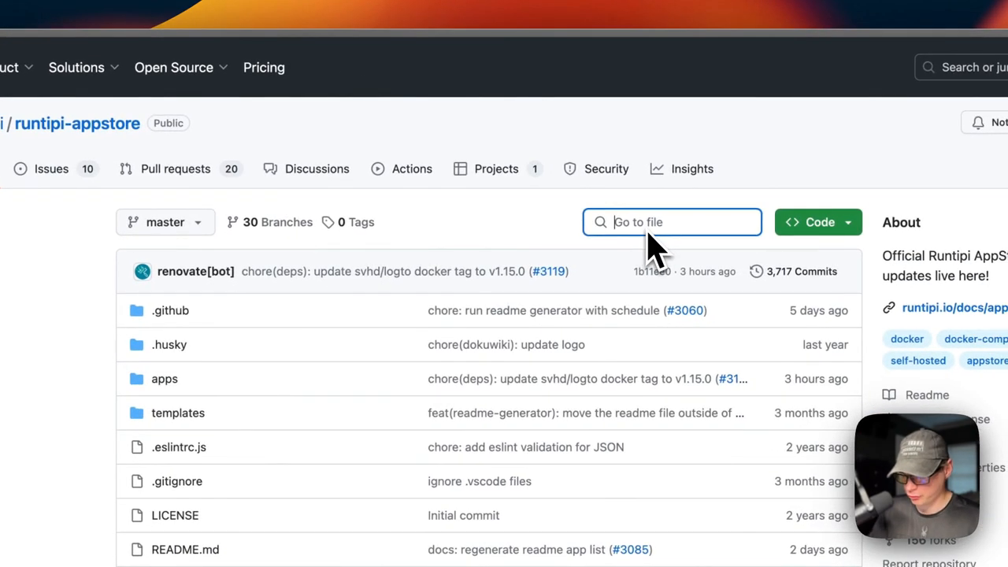
# - Find apps/tandoor via Go to file and view its metadata description.md and logo.jpg
pyautogui.write('tandoor')
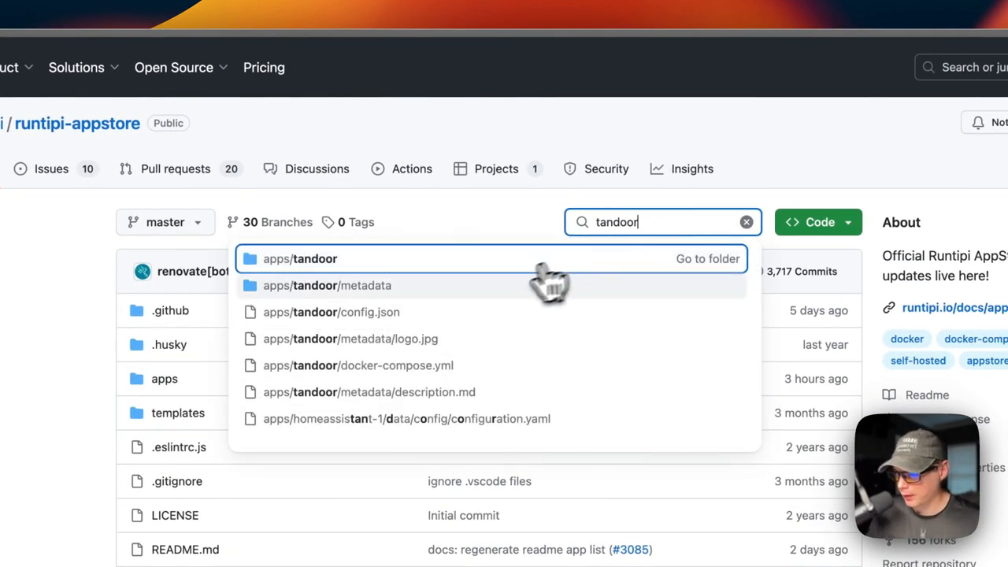
pyautogui.click(300, 259)
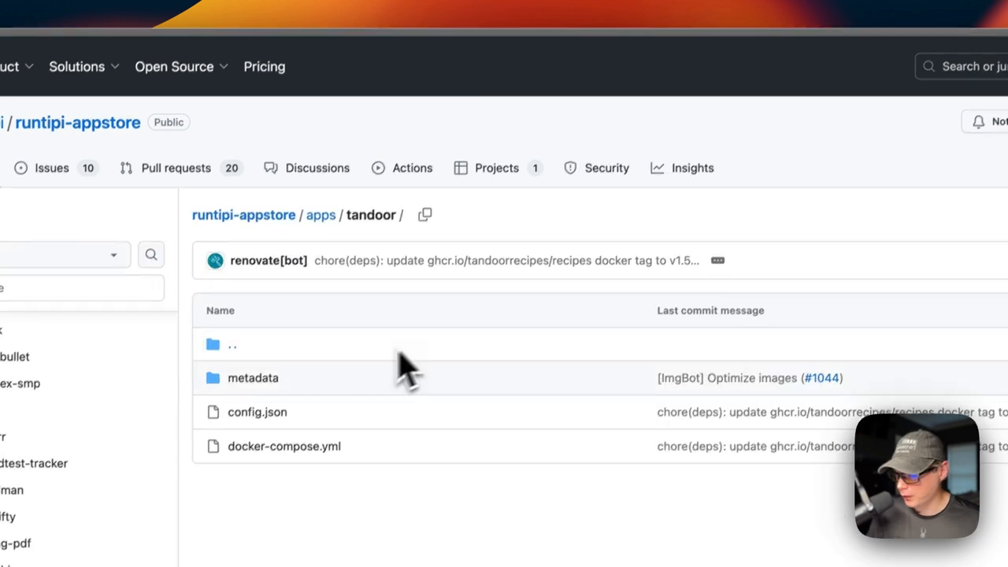
pyautogui.click(252, 378)
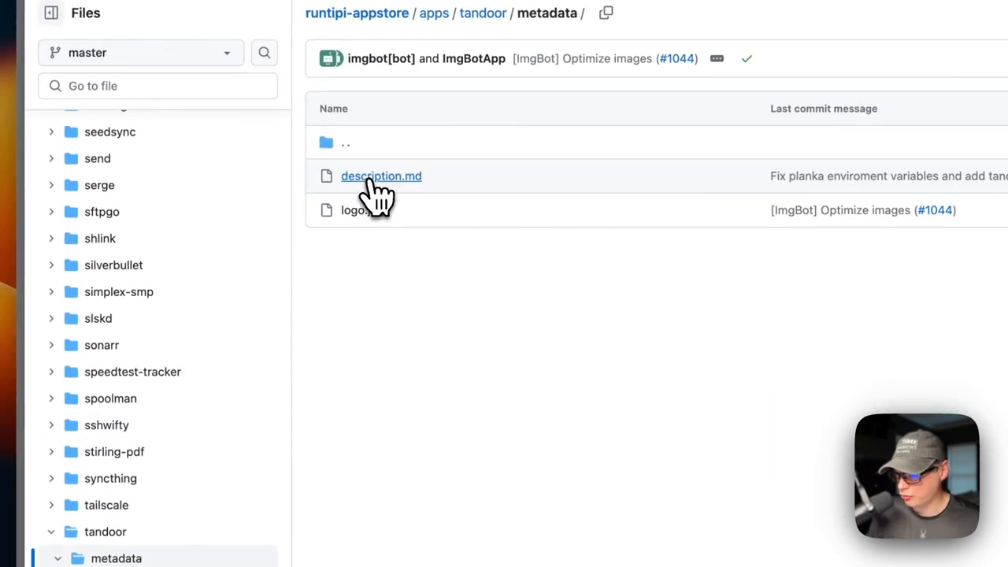
pyautogui.click(382, 176)
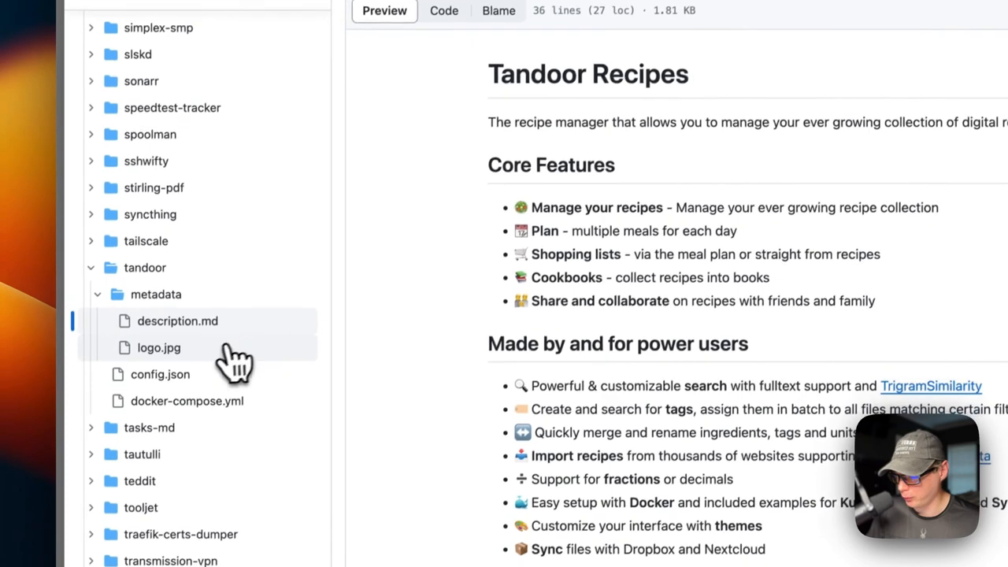
pyautogui.click(158, 349)
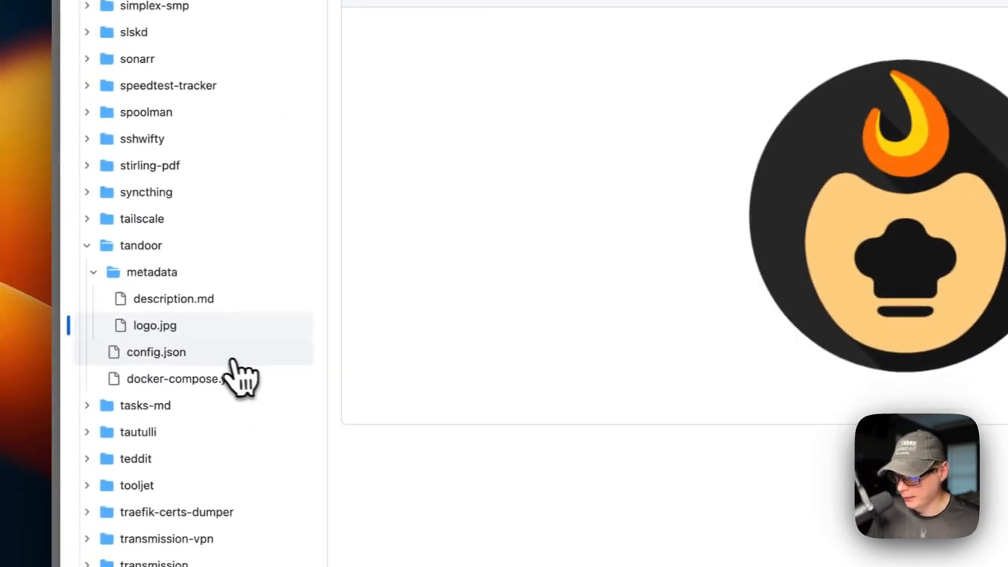
# - Review Tandoor's config.json, highlighting its port and version and reading the form fields and architectures
pyautogui.click(156, 353)
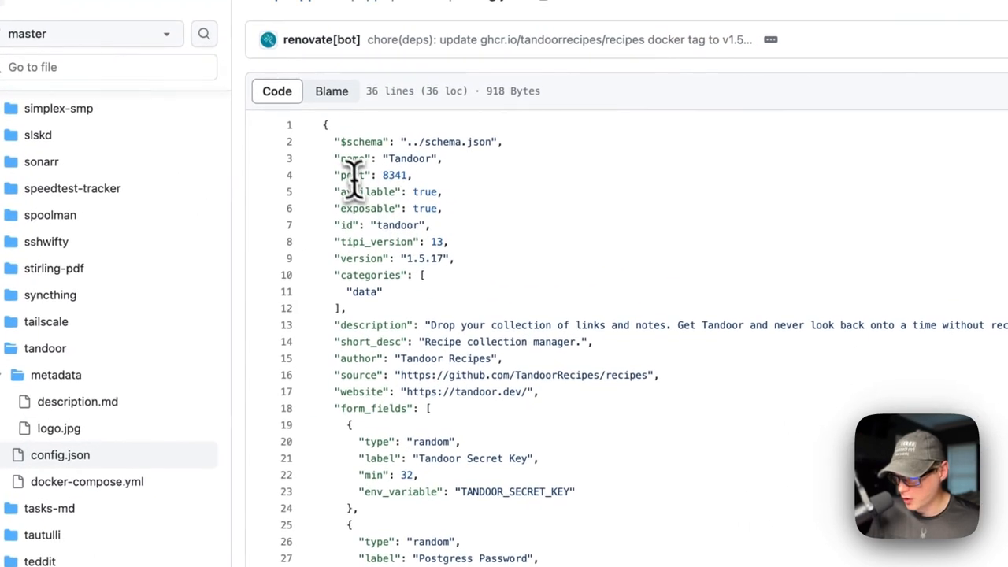
pyautogui.doubleClick(354, 176)
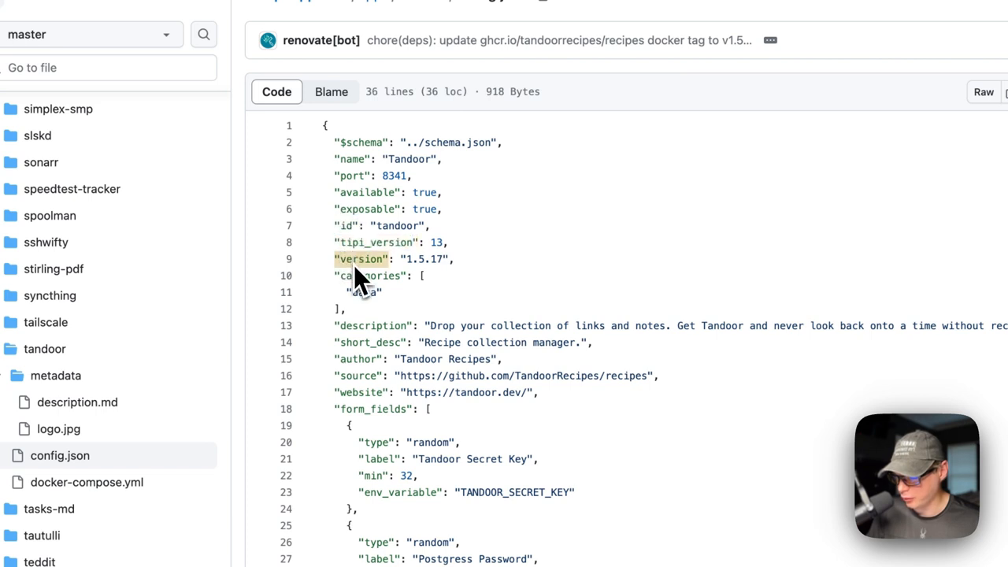
pyautogui.doubleClick(369, 276)
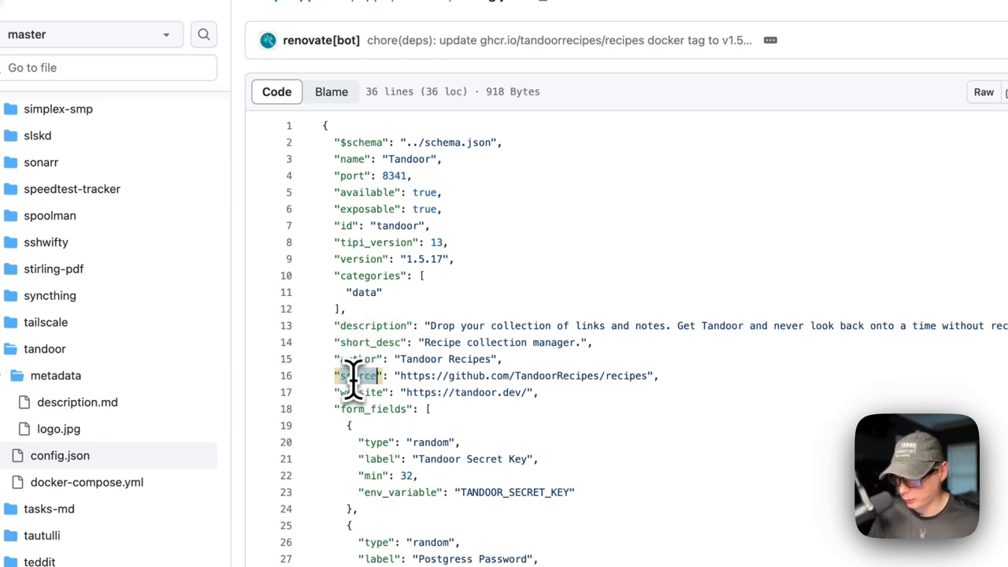
pyautogui.scroll(-3)
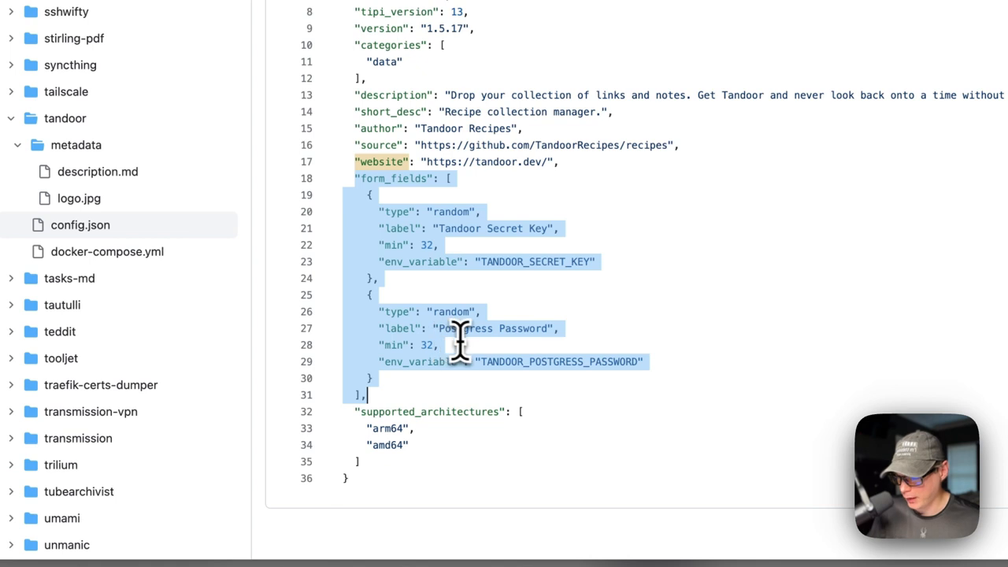
pyautogui.moveTo(454, 339)
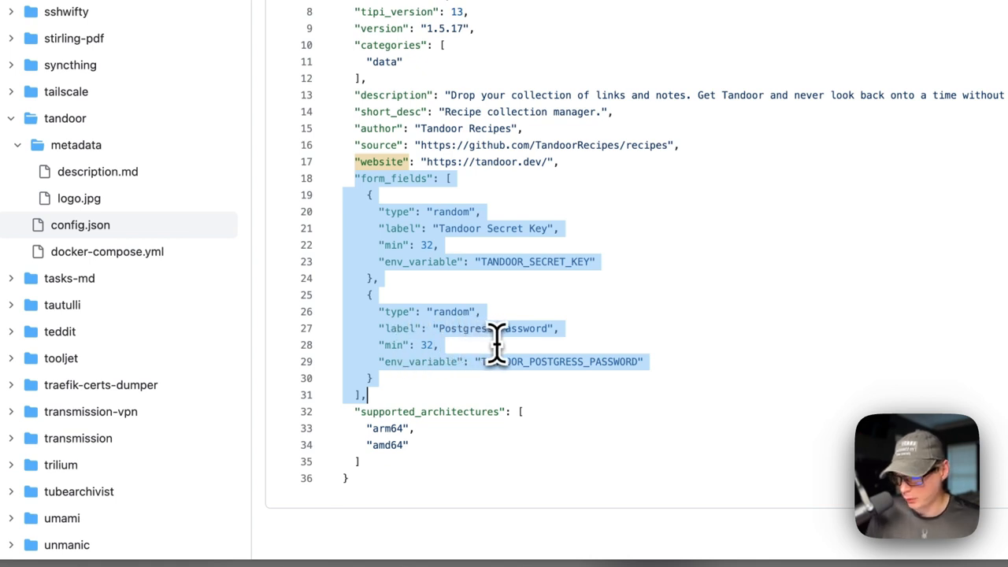
pyautogui.scroll(-3)
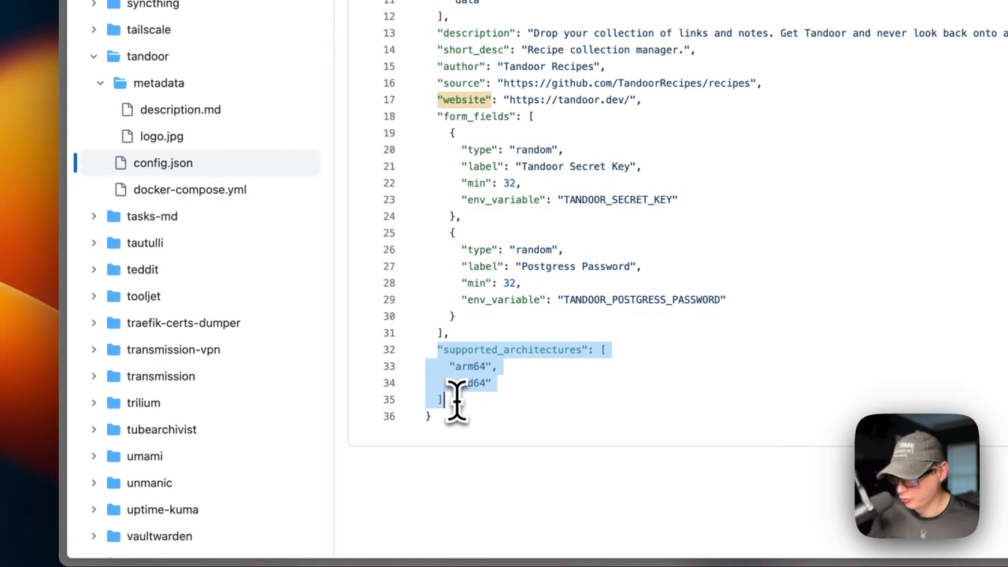
pyautogui.click(190, 189)
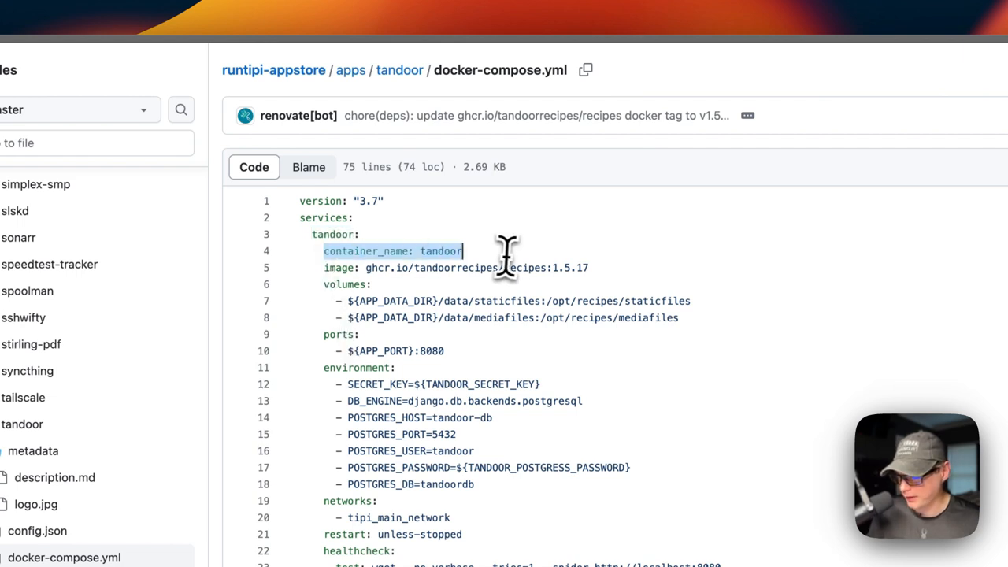
pyautogui.moveTo(454, 260)
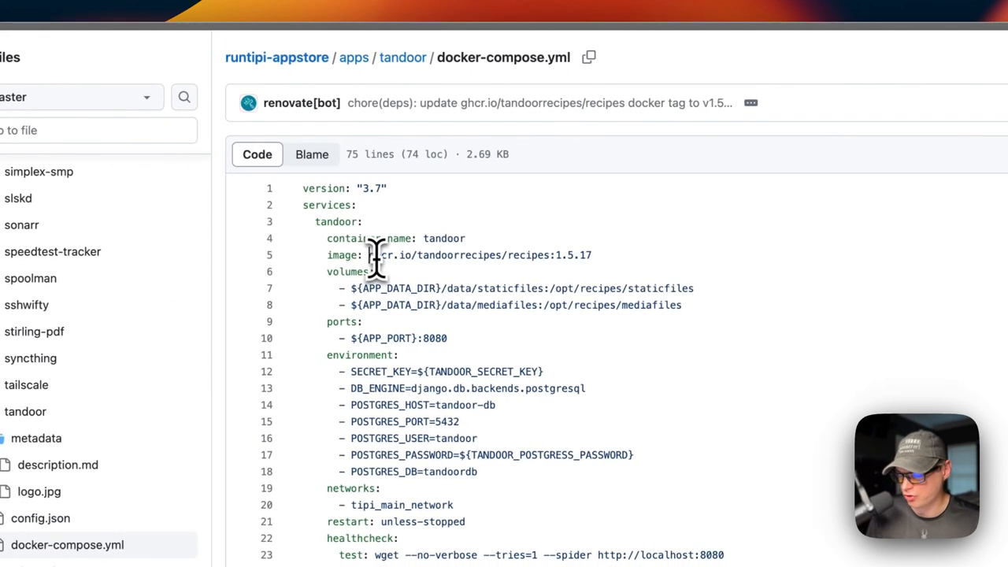
# - Highlight the image and container_name lines in Tandoor's docker-compose.yml
pyautogui.doubleClick(389, 255)
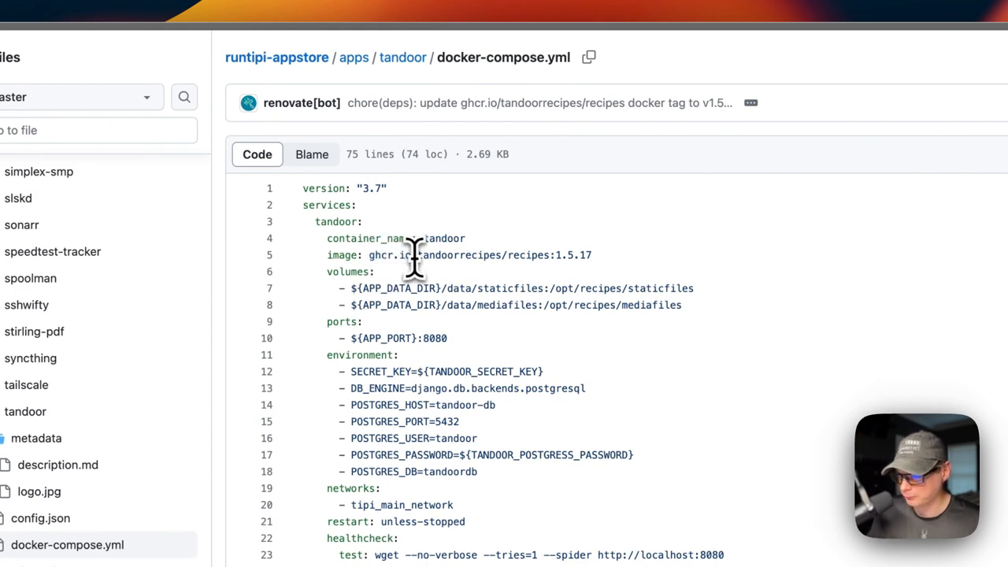
pyautogui.doubleClick(485, 255)
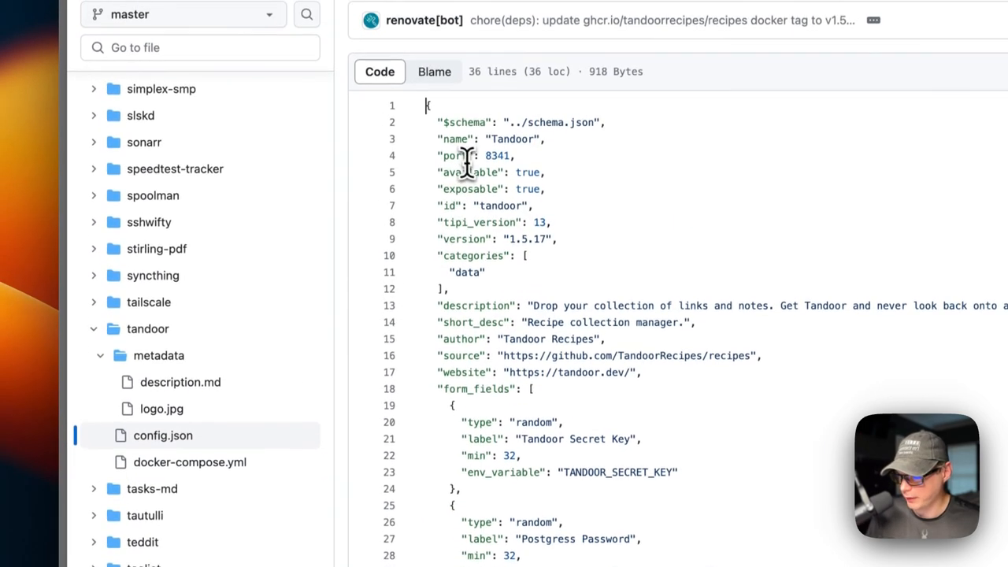
pyautogui.click(189, 463)
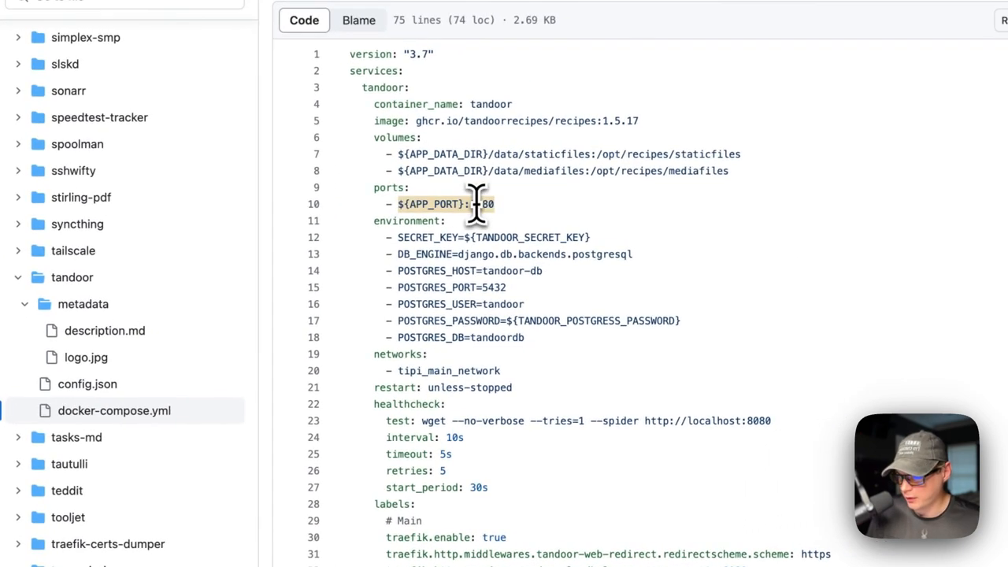
pyautogui.doubleClick(479, 205)
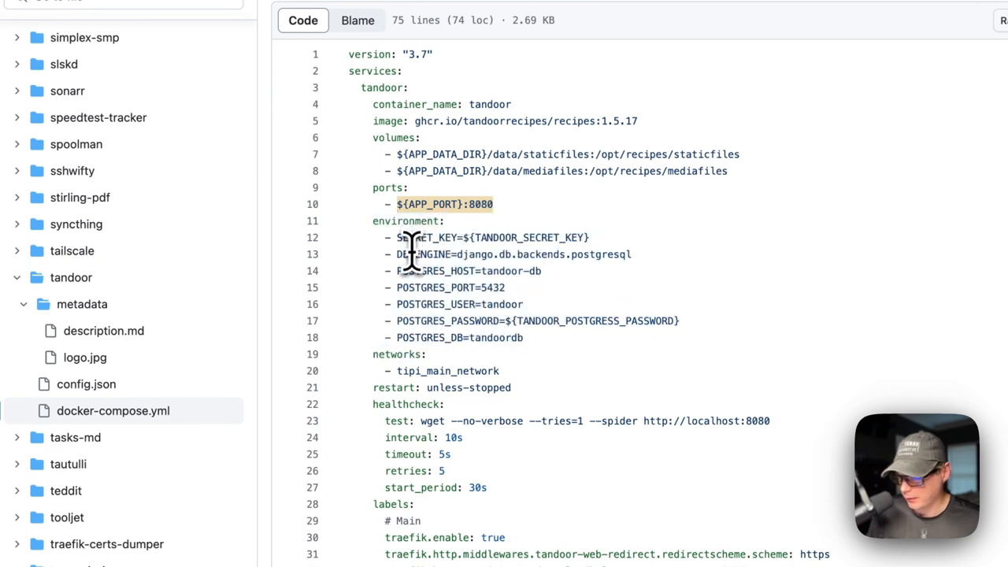
pyautogui.doubleClick(422, 254)
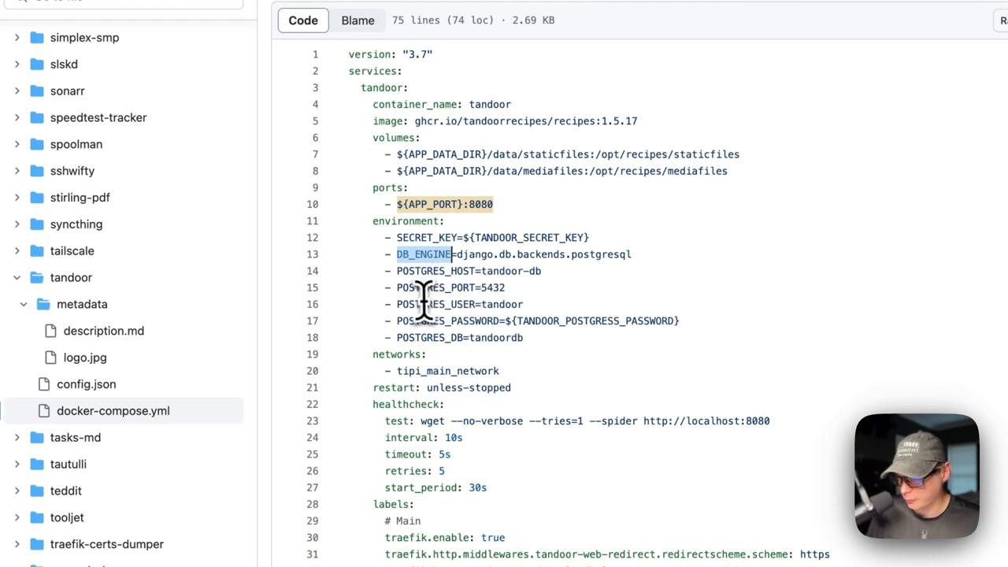
pyautogui.moveTo(470, 322)
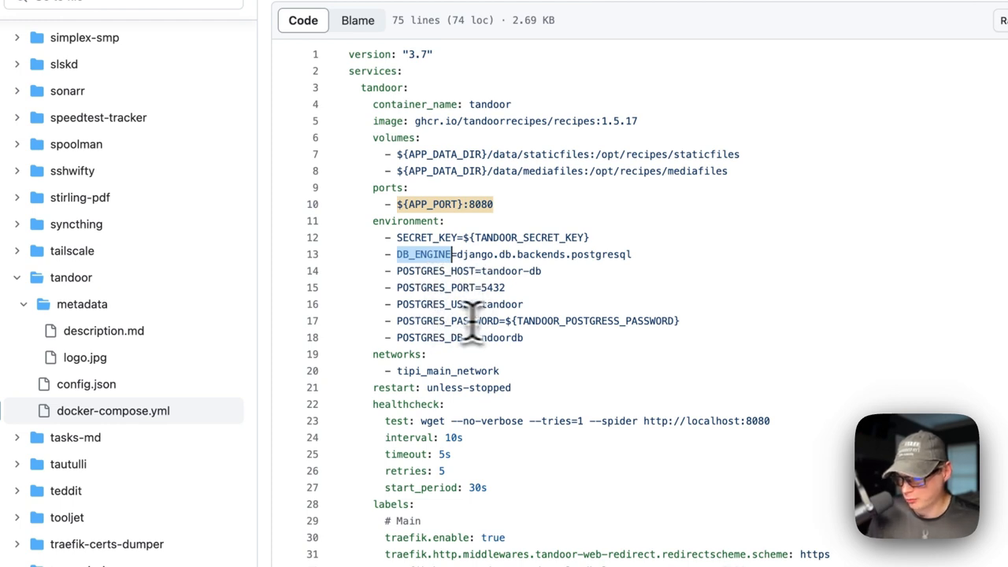
pyautogui.moveTo(469, 343)
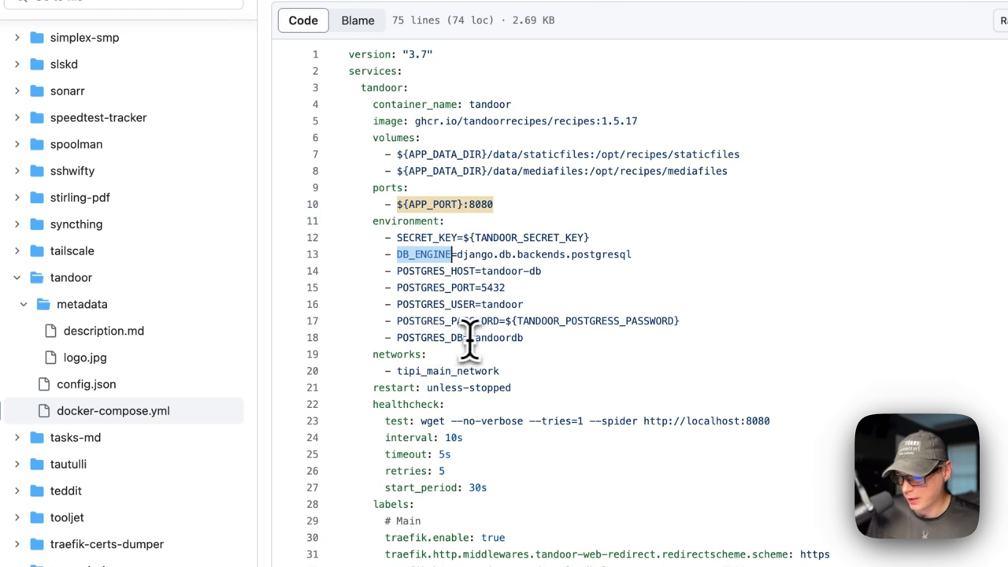
pyautogui.moveTo(485, 239)
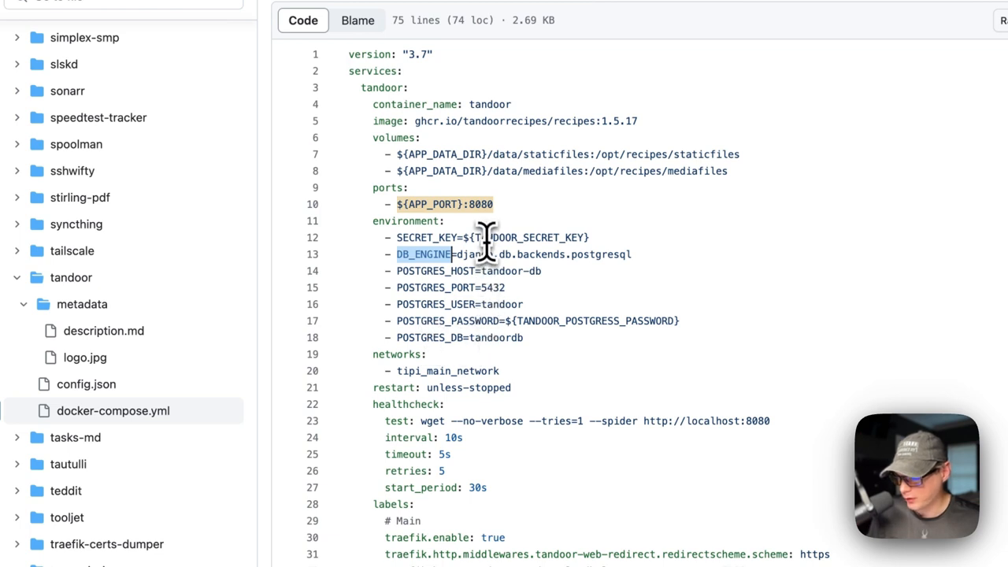
pyautogui.click(85, 384)
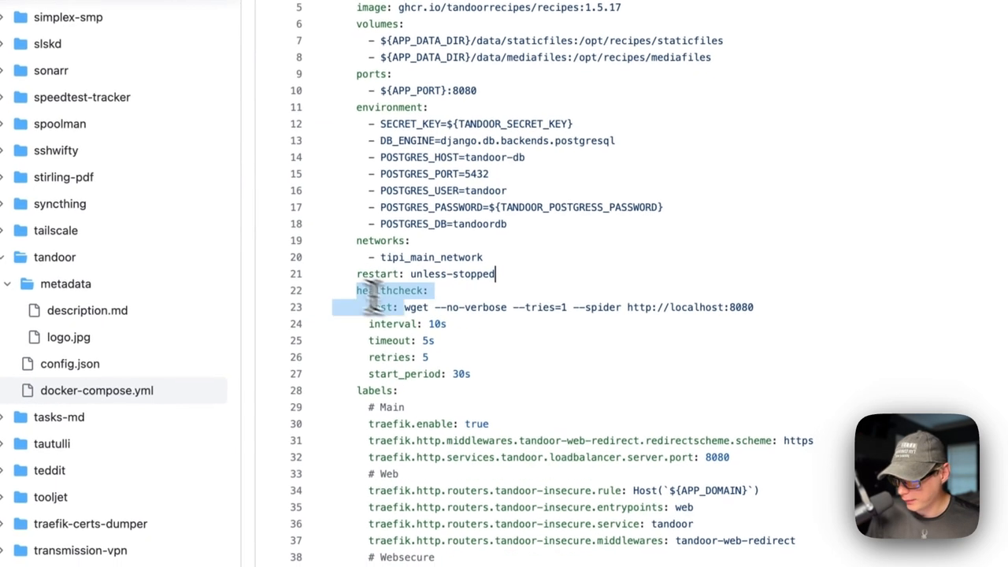
pyautogui.scroll(-3)
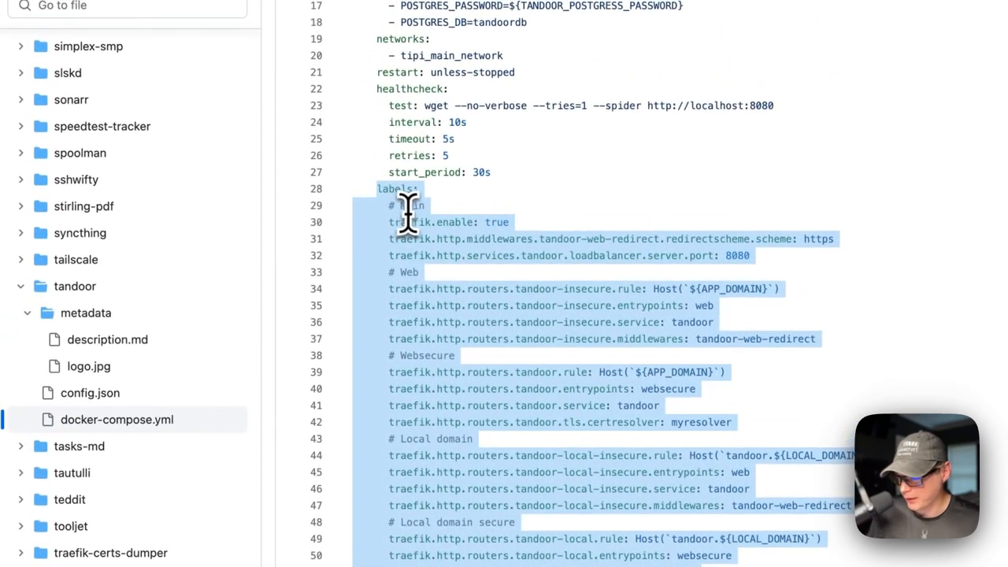
pyautogui.scroll(-3)
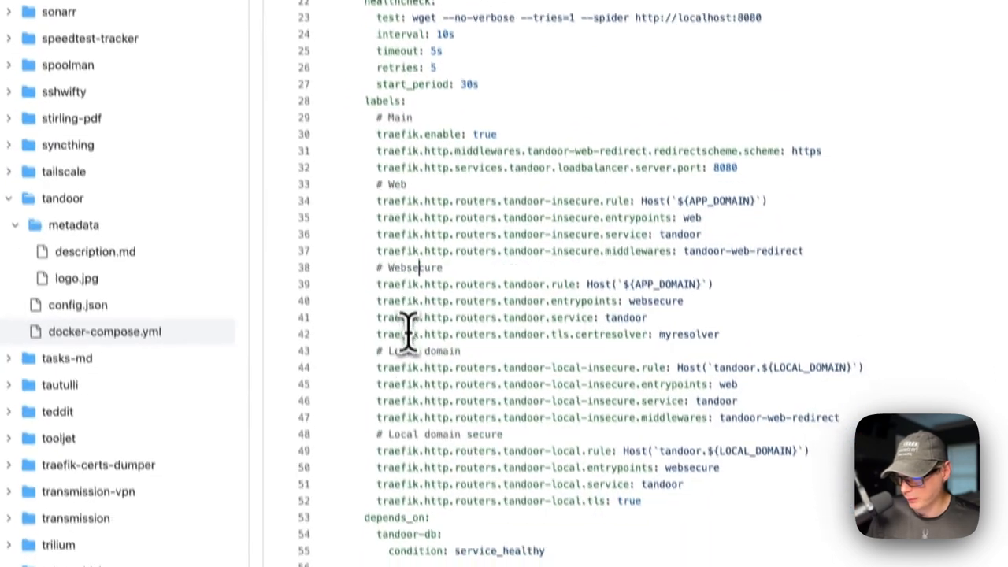
pyautogui.scroll(-3)
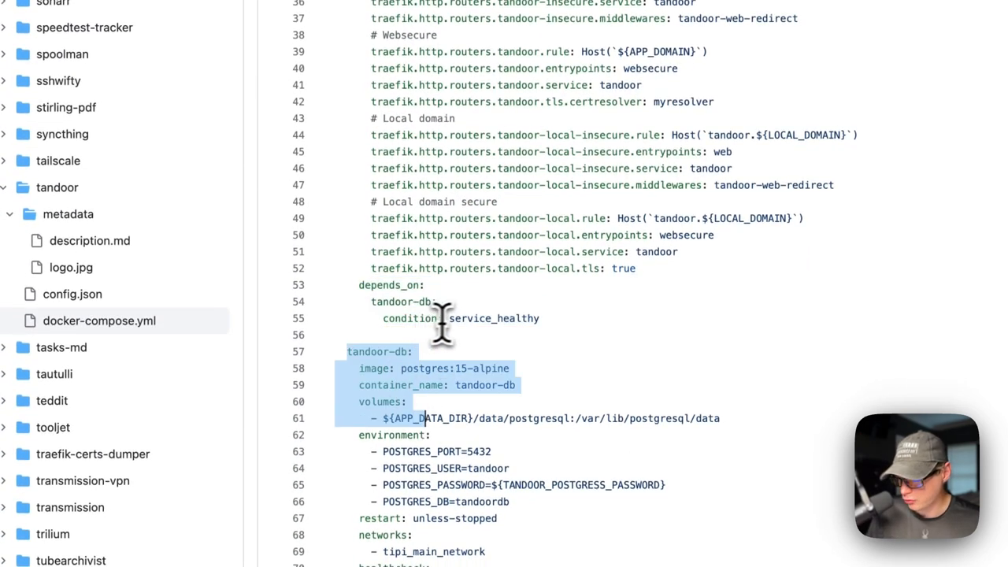
pyautogui.moveTo(516, 322)
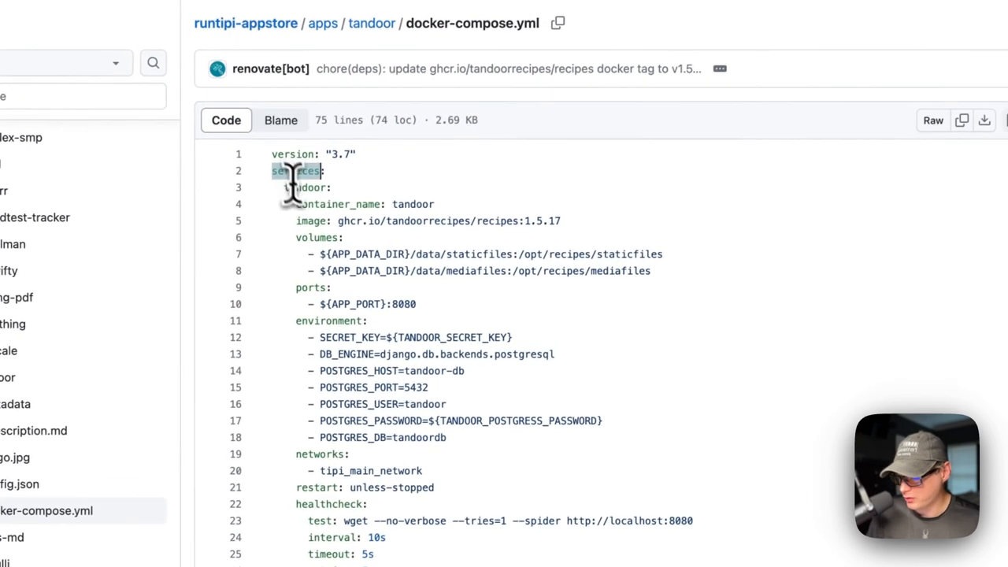
pyautogui.scroll(-3)
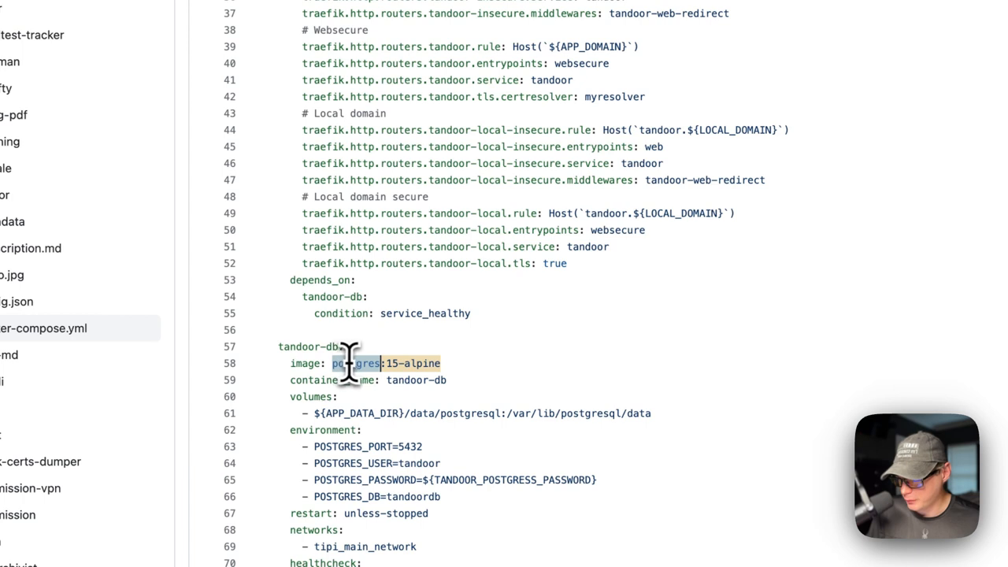
pyautogui.doubleClick(412, 362)
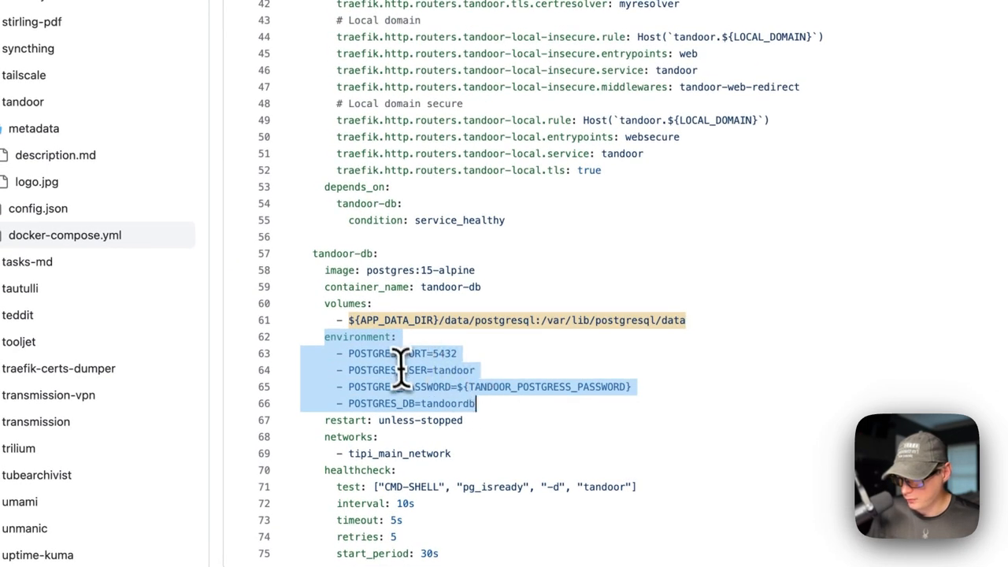
pyautogui.scroll(3)
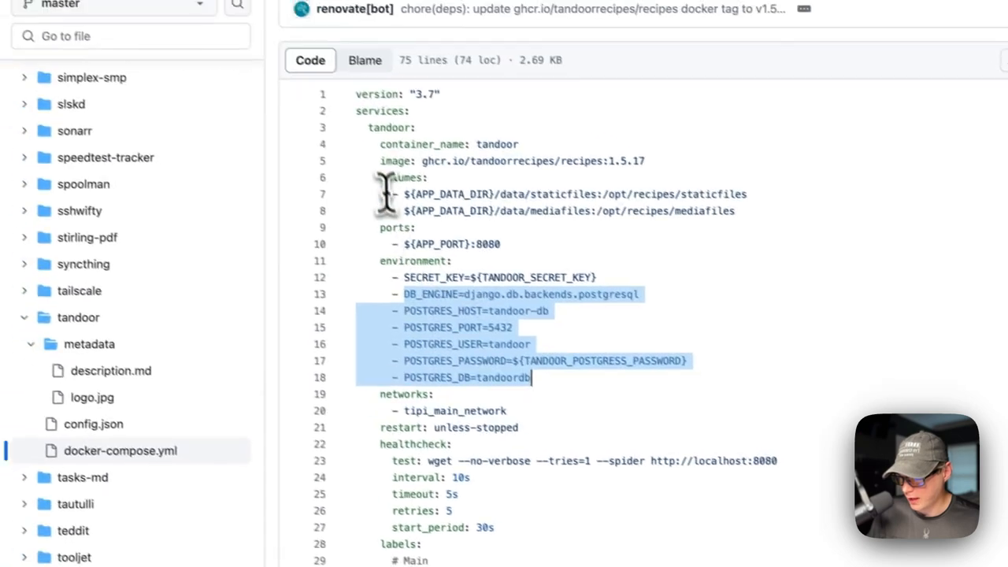
pyautogui.scroll(-3)
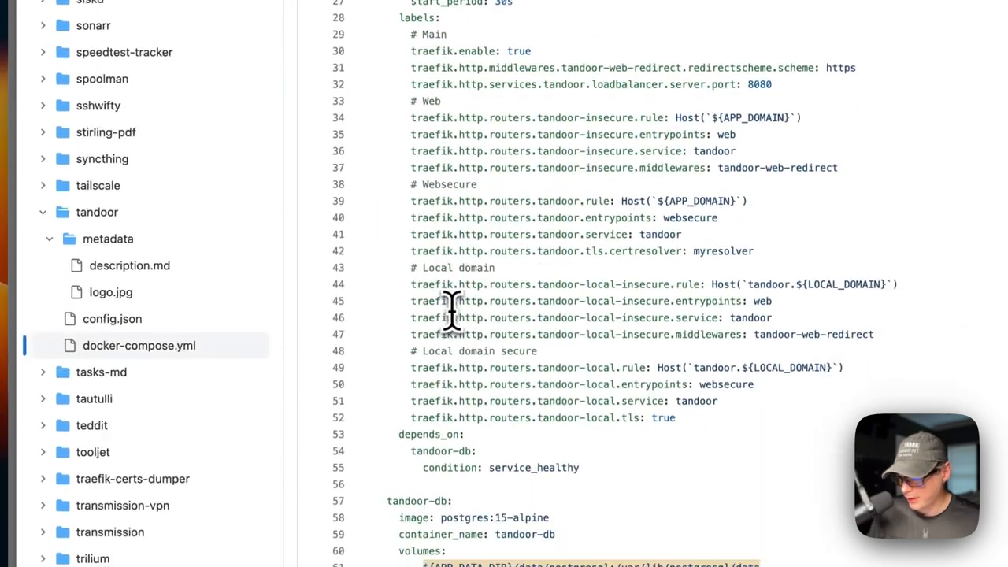
pyautogui.scroll(-3)
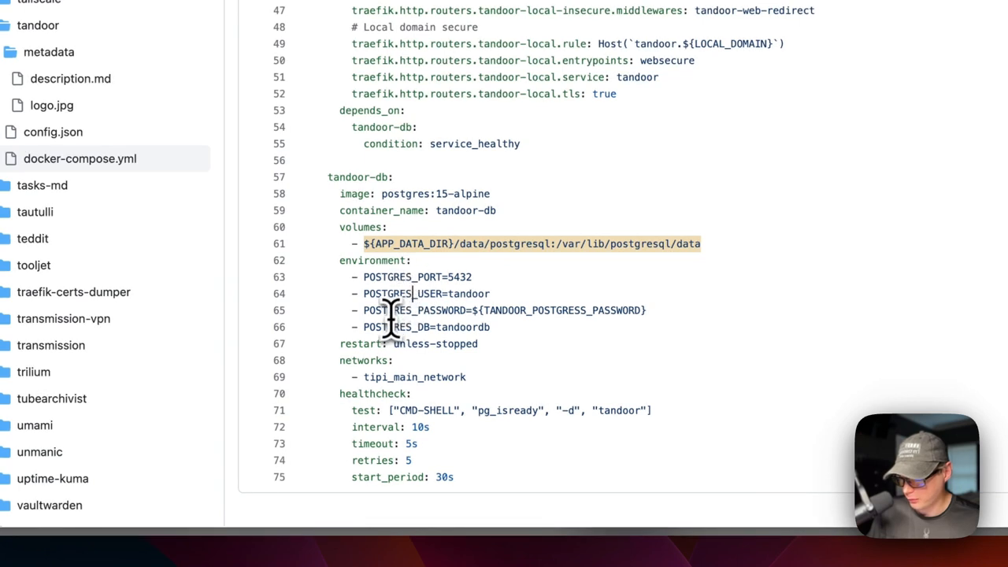
pyautogui.moveTo(350, 271)
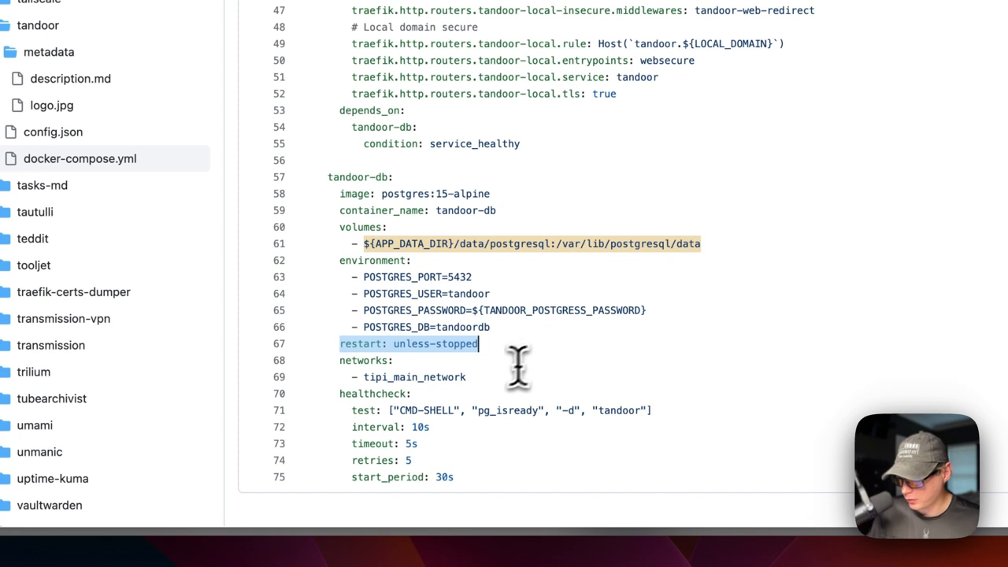
pyautogui.moveTo(473, 376)
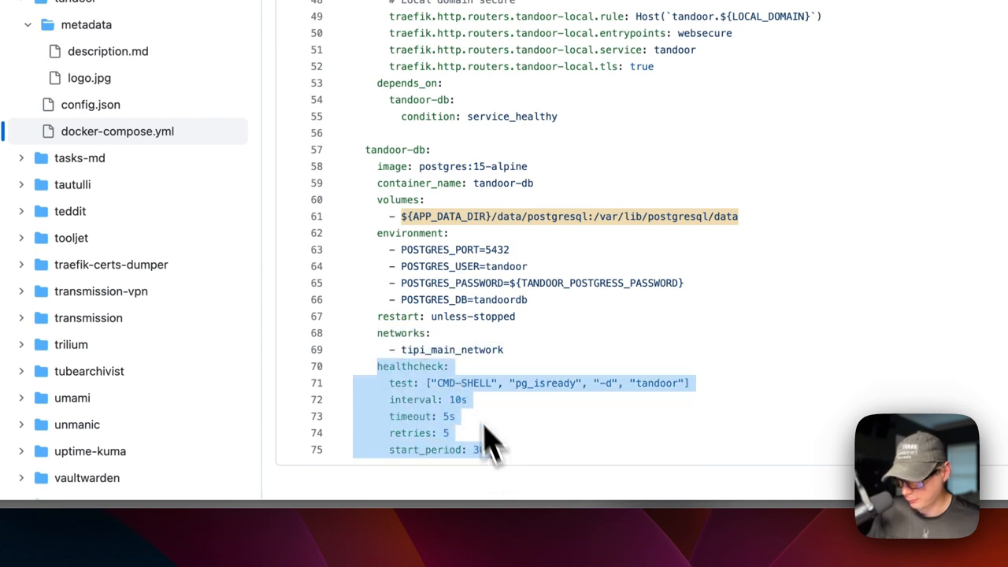
pyautogui.scroll(3)
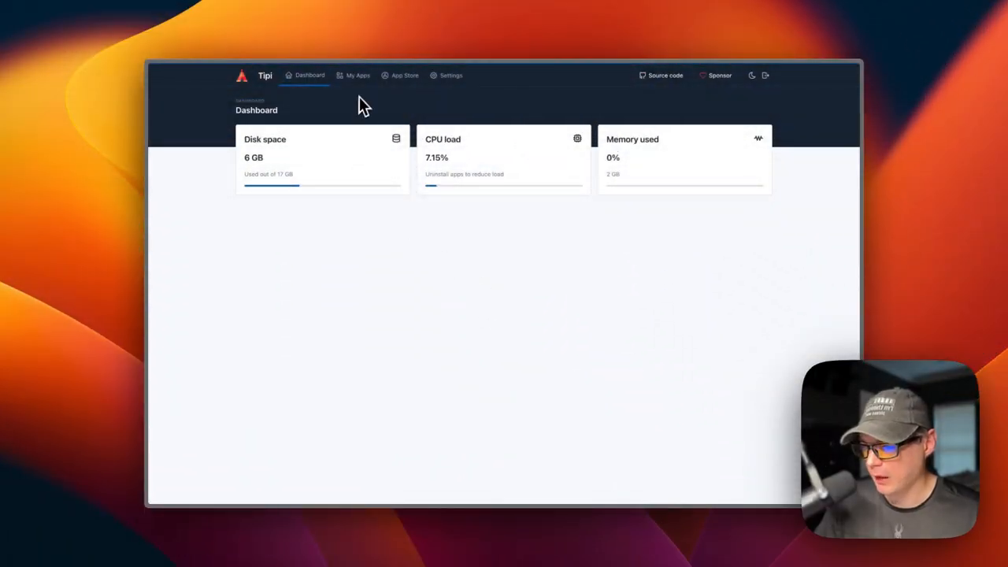
# - Search the App Store for tandoor, check its Base info, and install it with default options
pyautogui.click(405, 76)
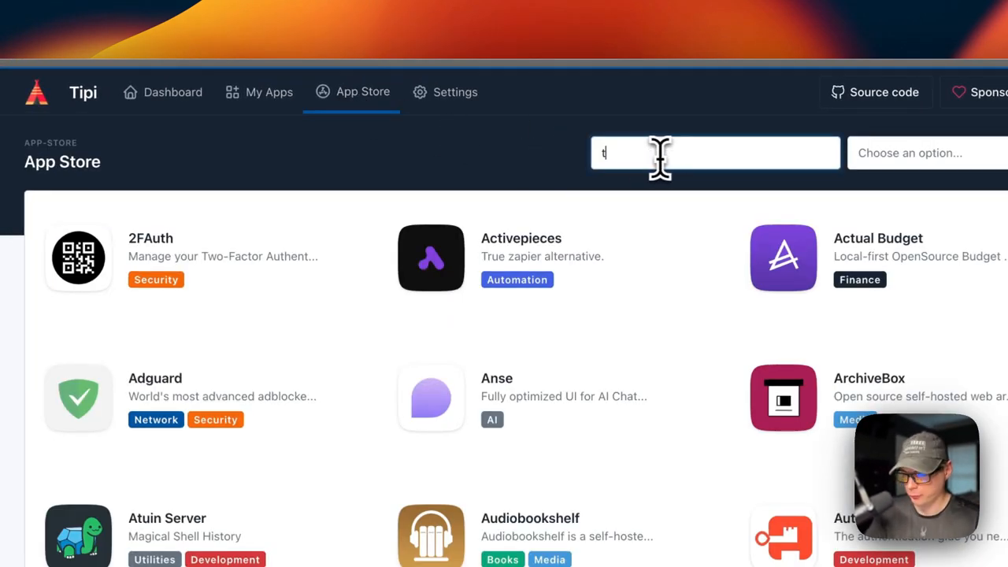
pyautogui.write('andoor')
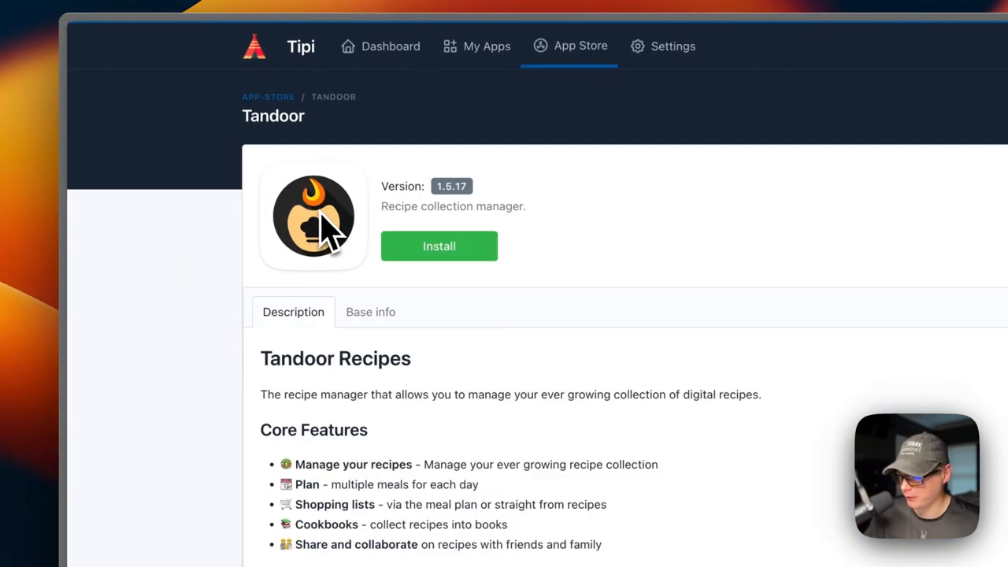
pyautogui.scroll(-3)
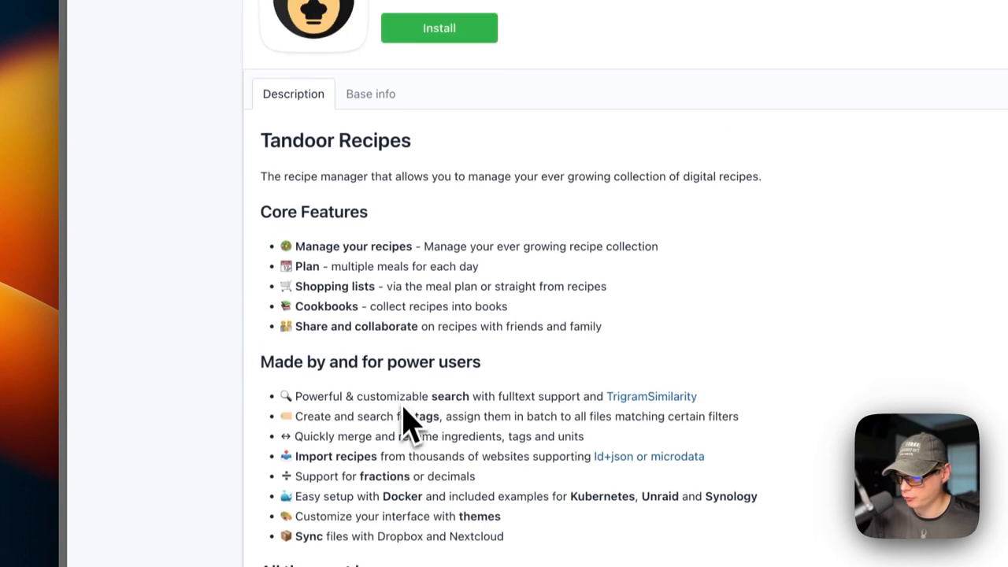
pyautogui.click(372, 94)
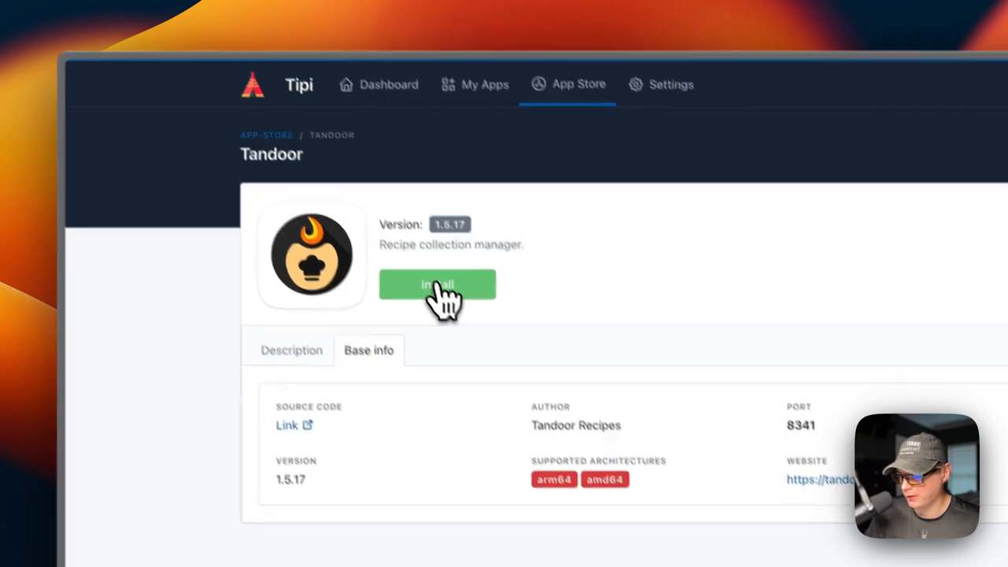
pyautogui.click(438, 284)
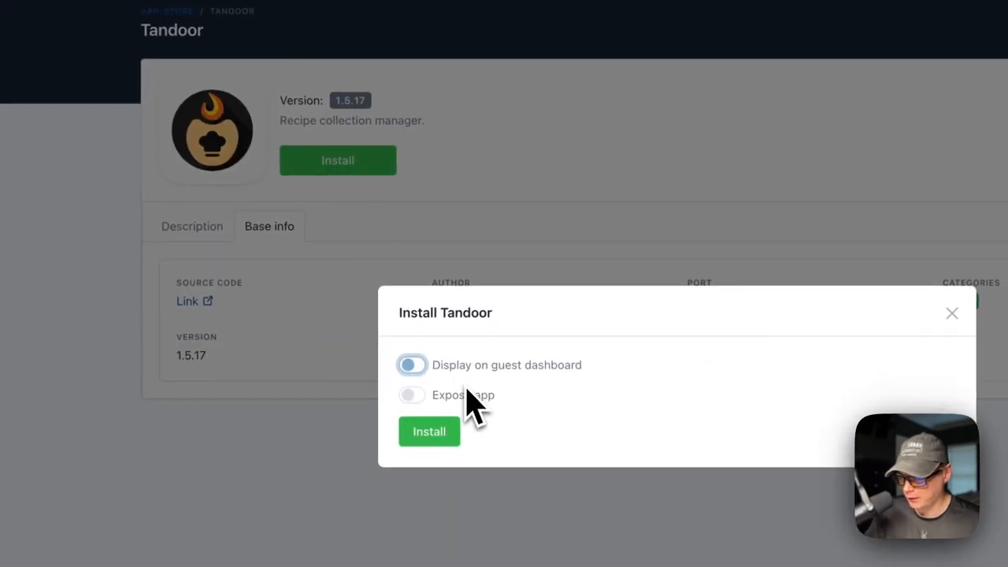
pyautogui.moveTo(560, 401)
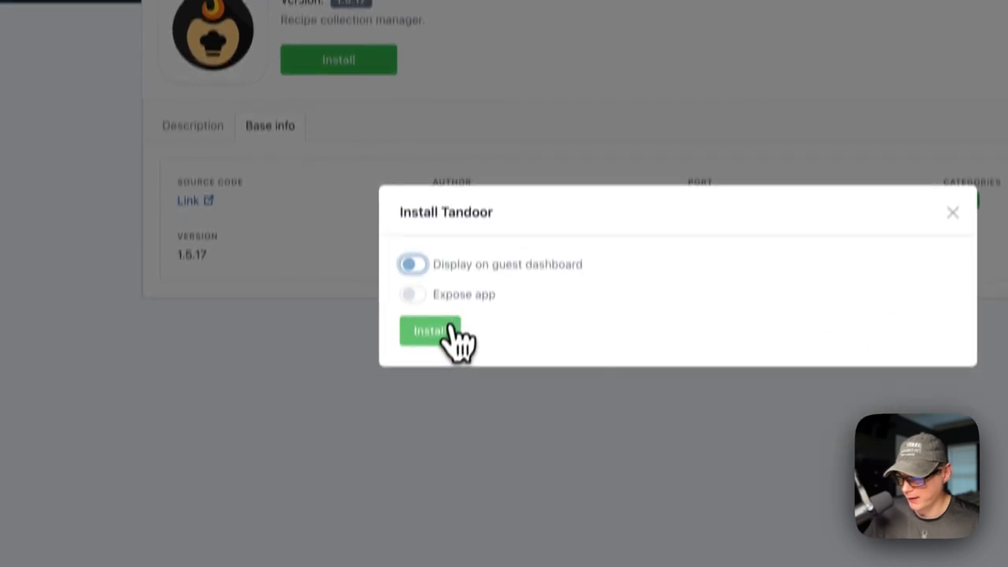
pyautogui.click(430, 331)
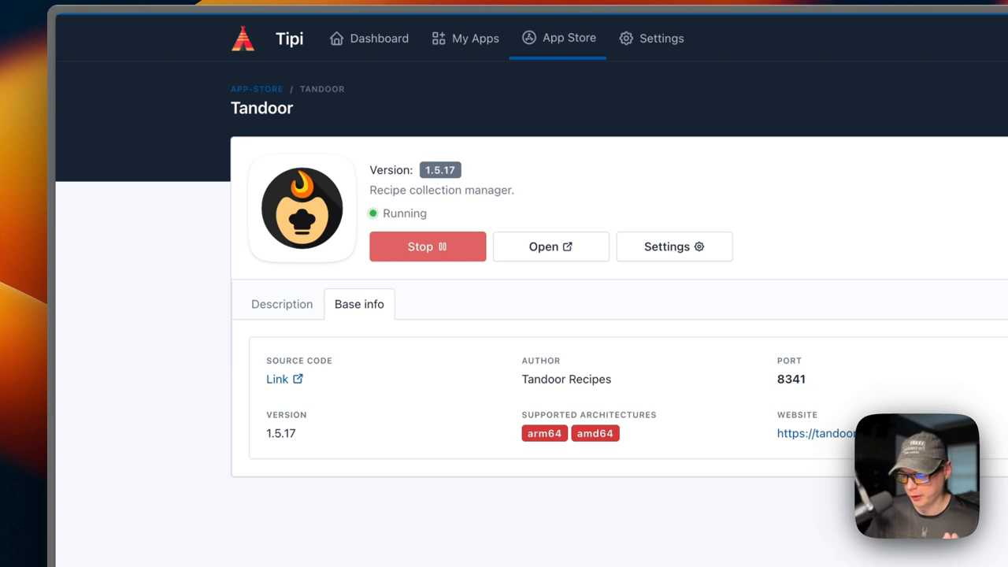
pyautogui.moveTo(454, 284)
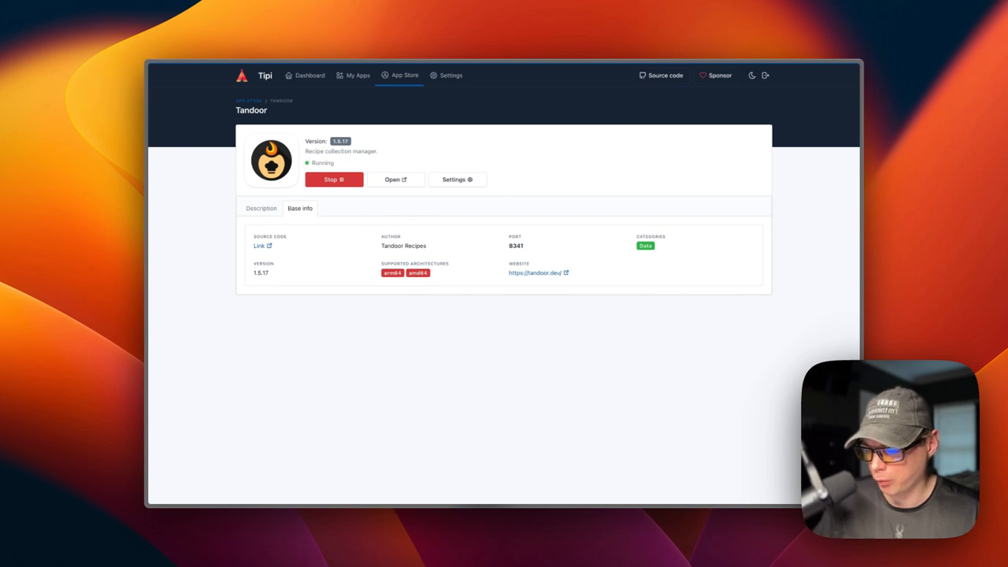
pyautogui.moveTo(370, 218)
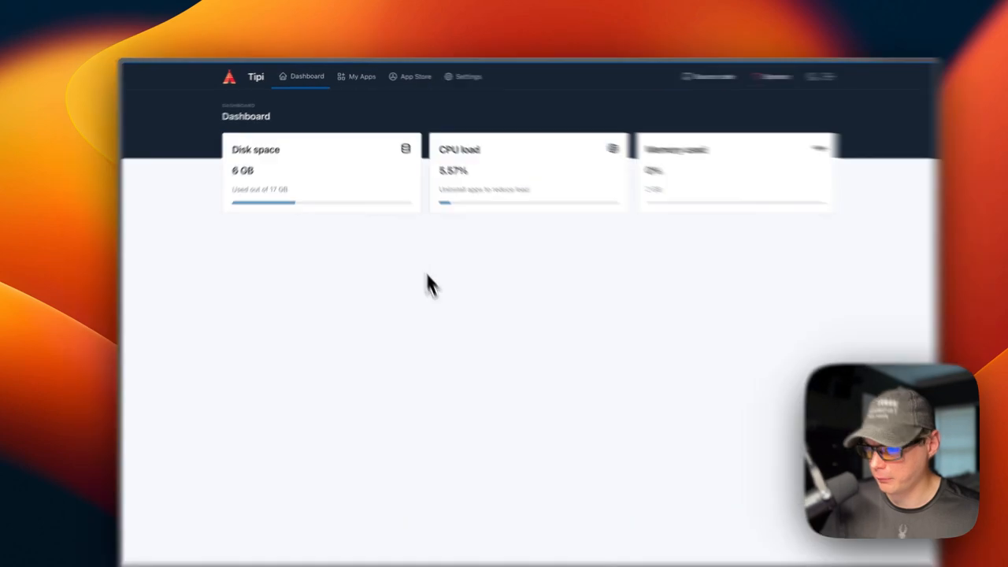
# - From My Apps open Tandoor, check its config dialog unchanged, and show Base info with port 8341 and version 1.5.17
pyautogui.click(362, 75)
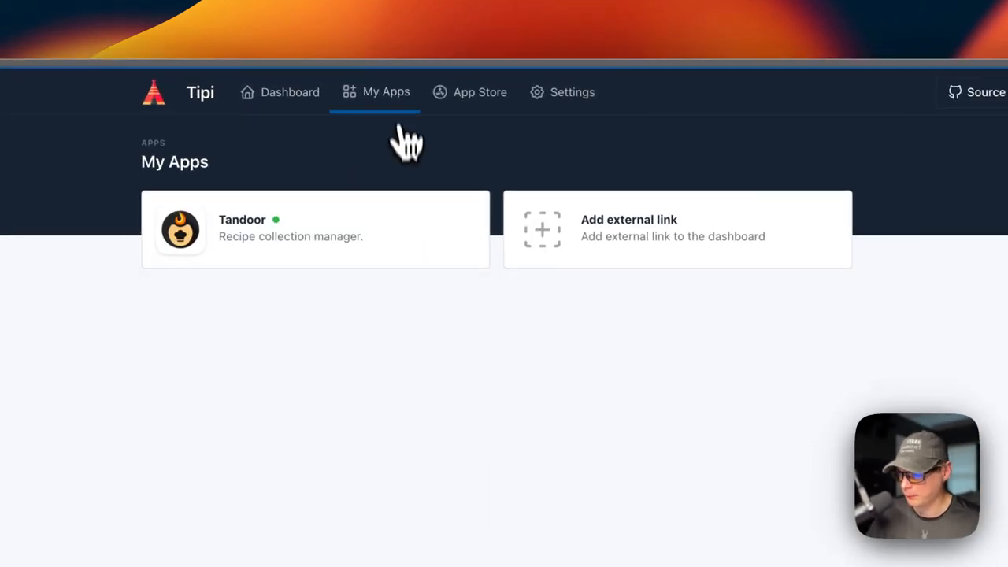
pyautogui.click(315, 229)
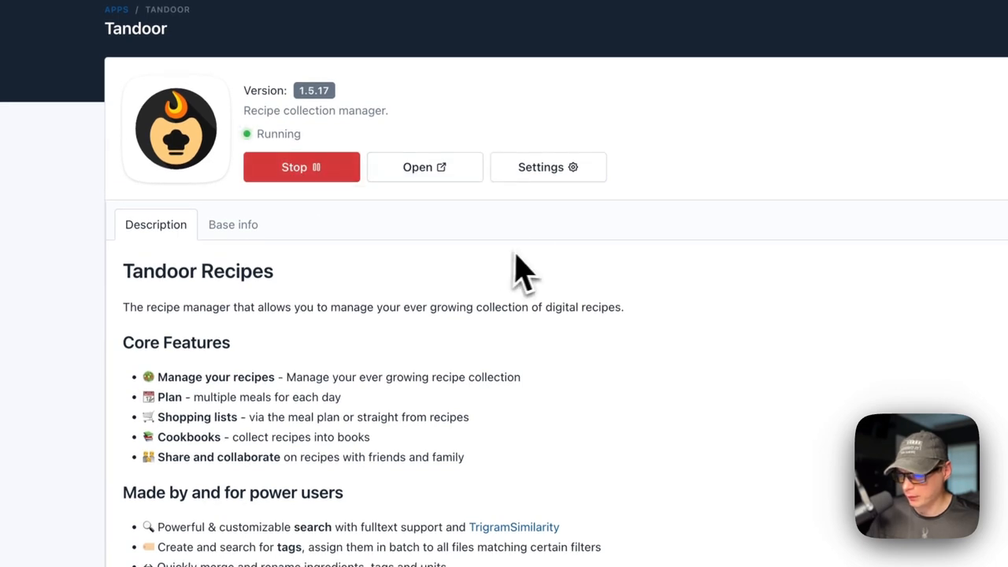
pyautogui.click(548, 167)
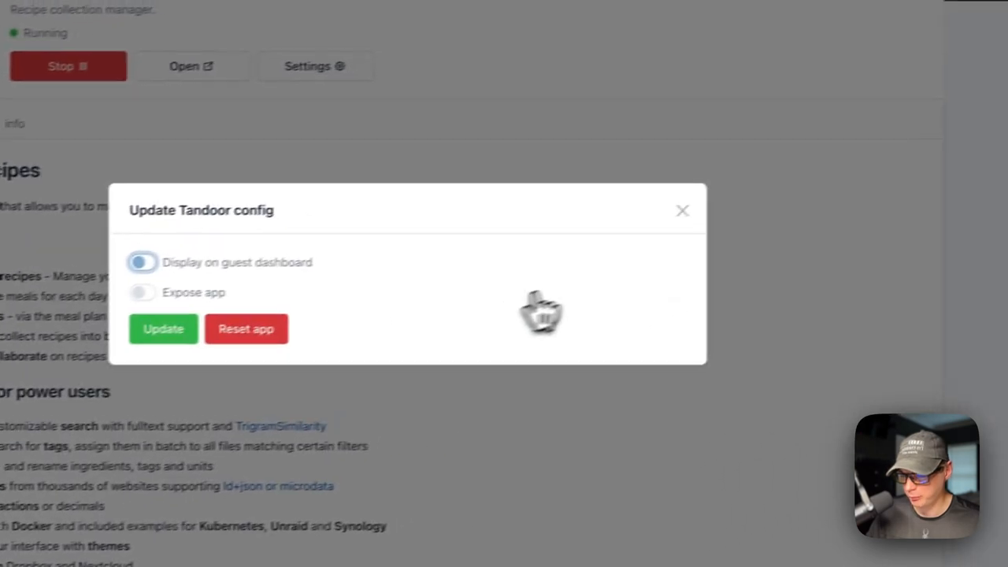
pyautogui.click(682, 211)
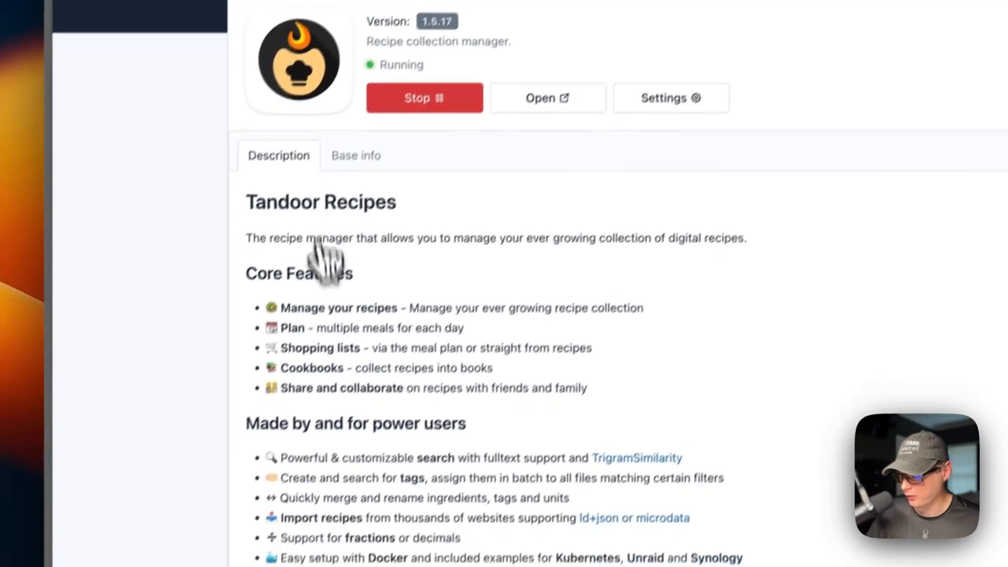
pyautogui.click(356, 156)
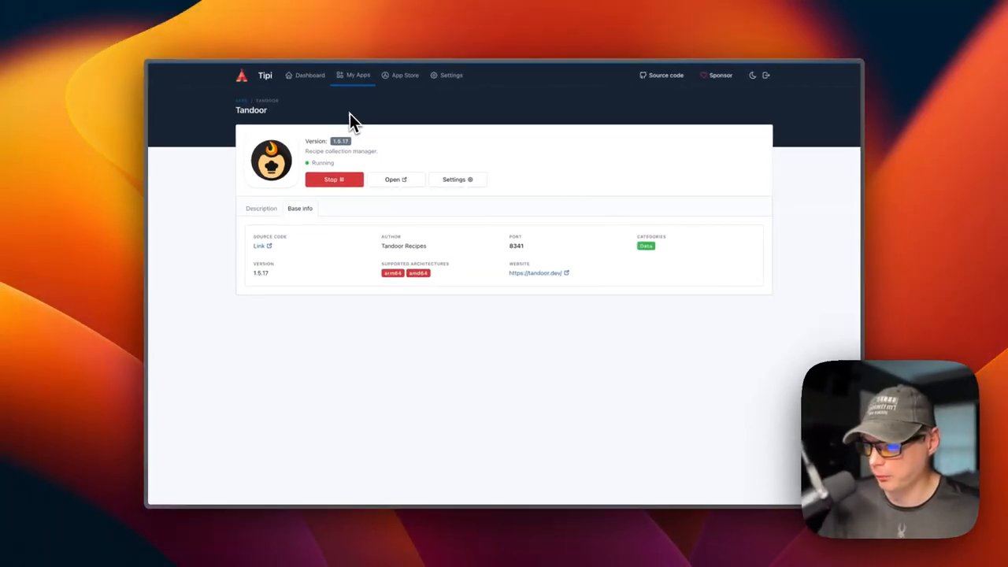
pyautogui.moveTo(371, 134)
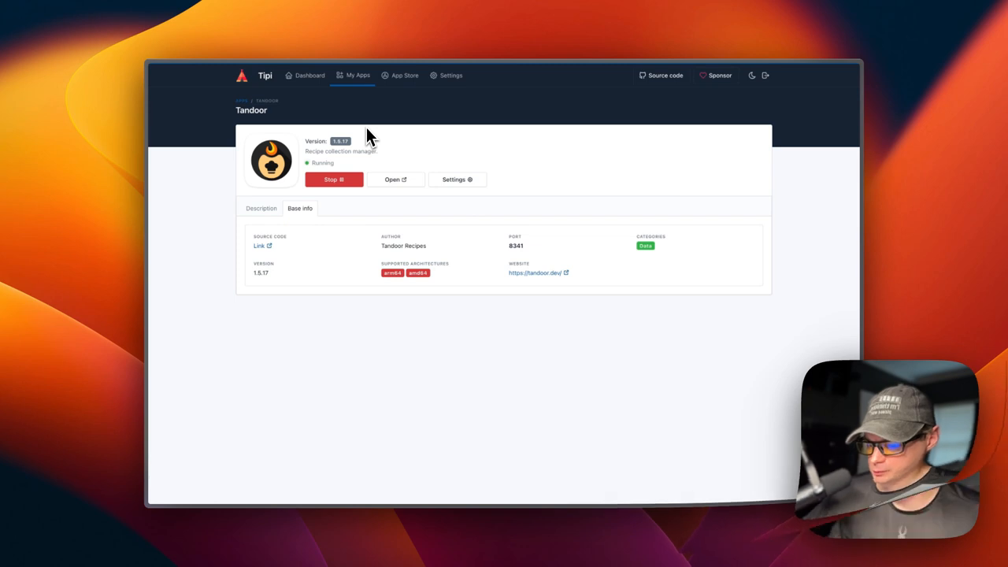
pyautogui.moveTo(476, 259)
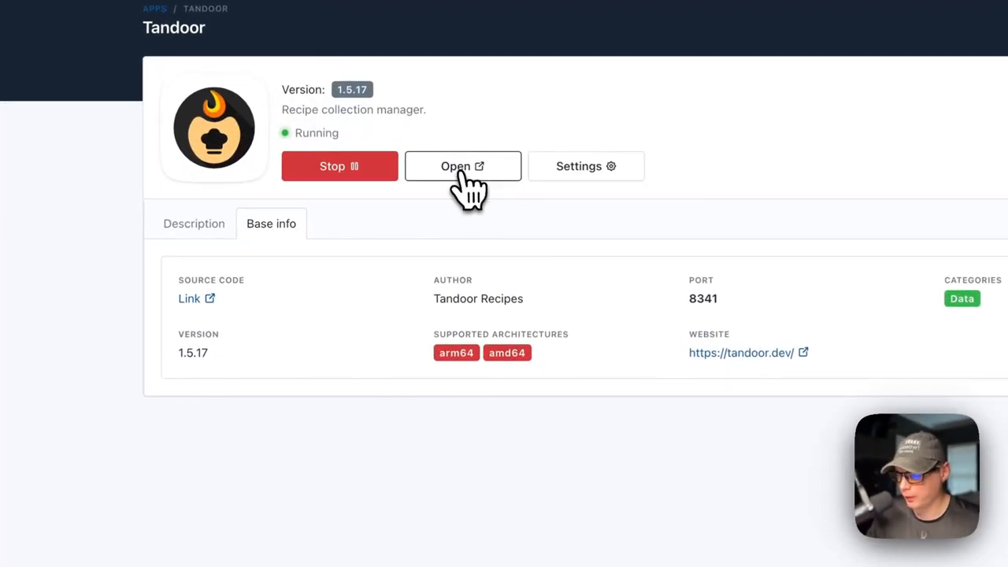
# - Open Tandoor at its IP:8341 address and fill the setup form with username admin and a confirmed password
pyautogui.click(463, 167)
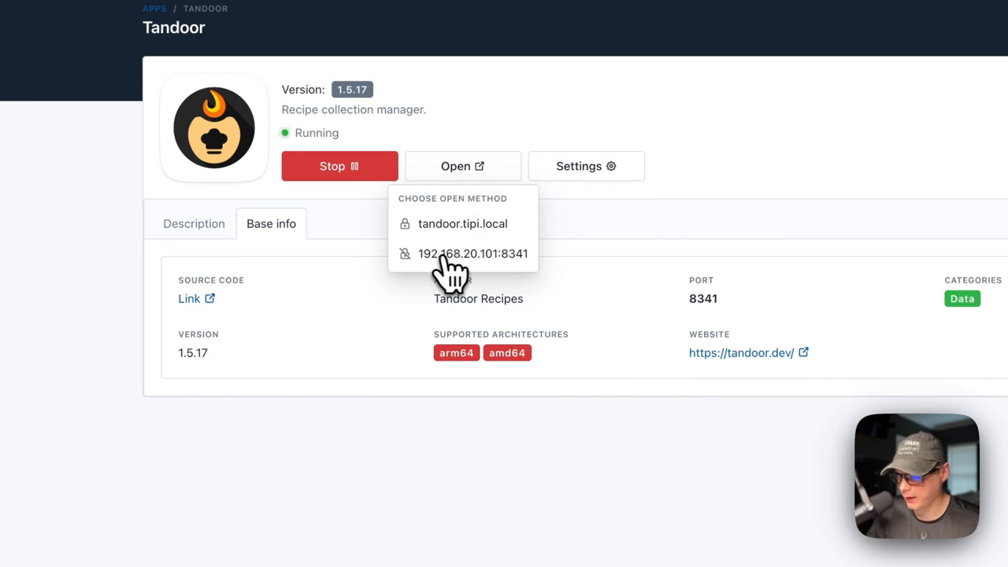
pyautogui.click(472, 253)
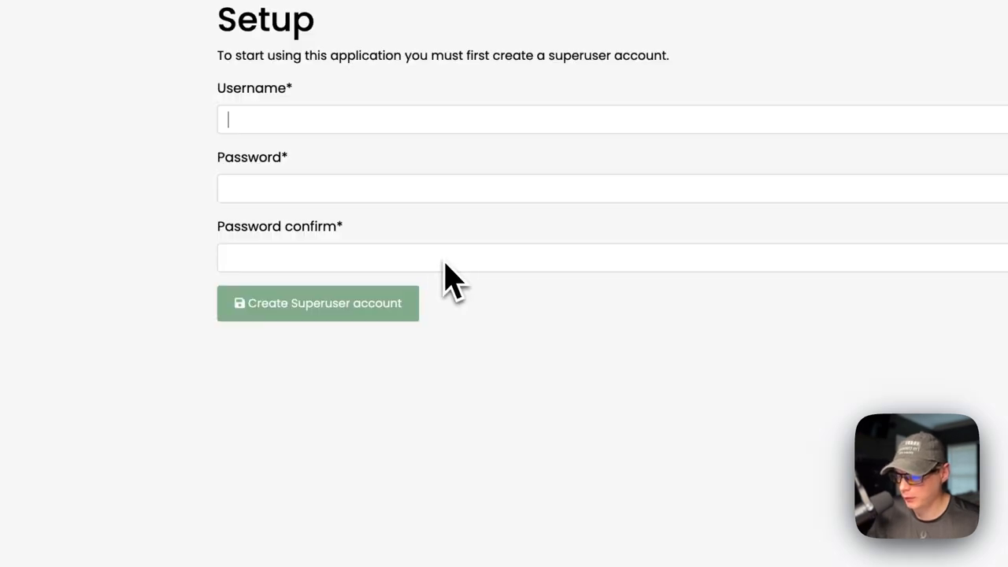
pyautogui.write('admin')
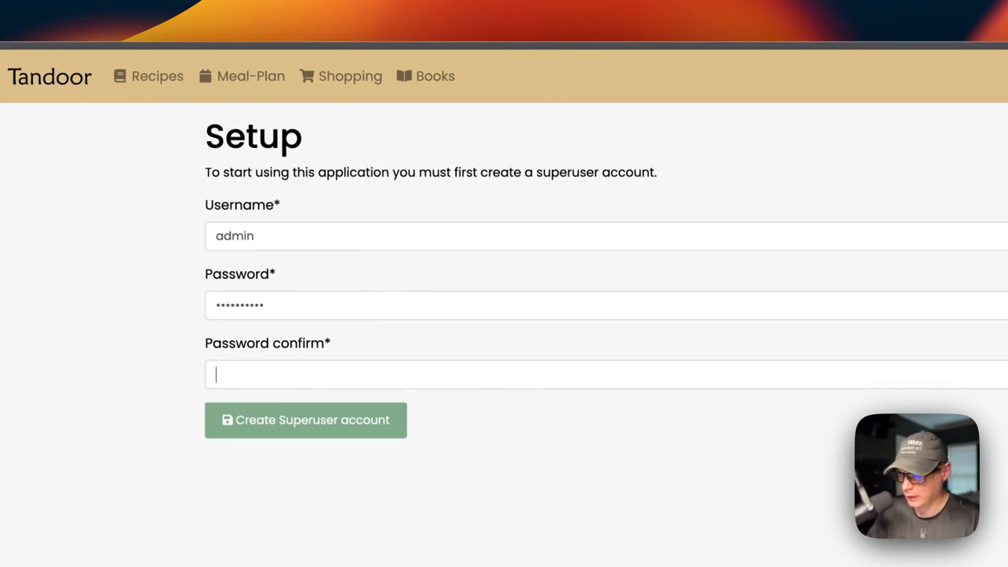
pyautogui.write('••')
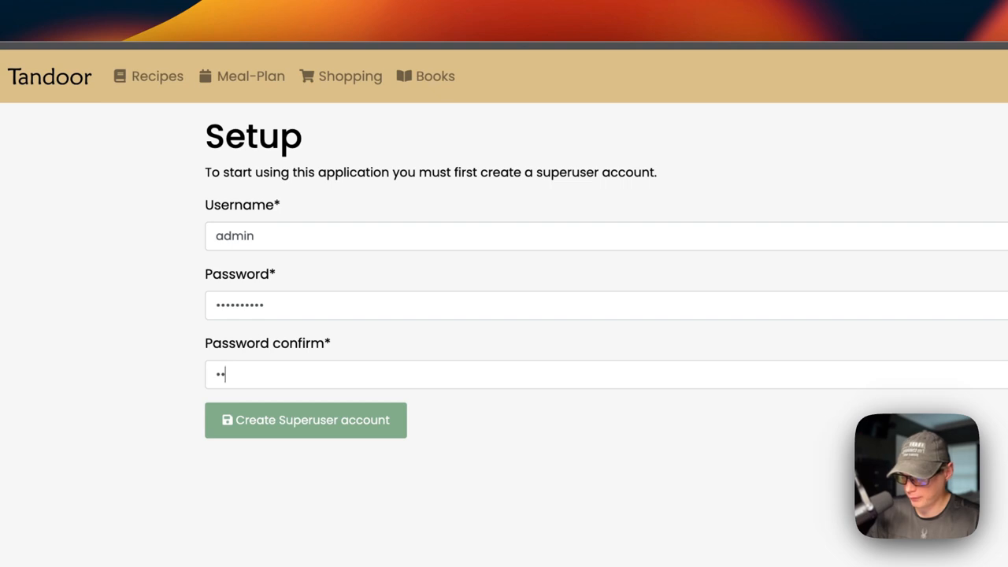
pyautogui.write('•••••')
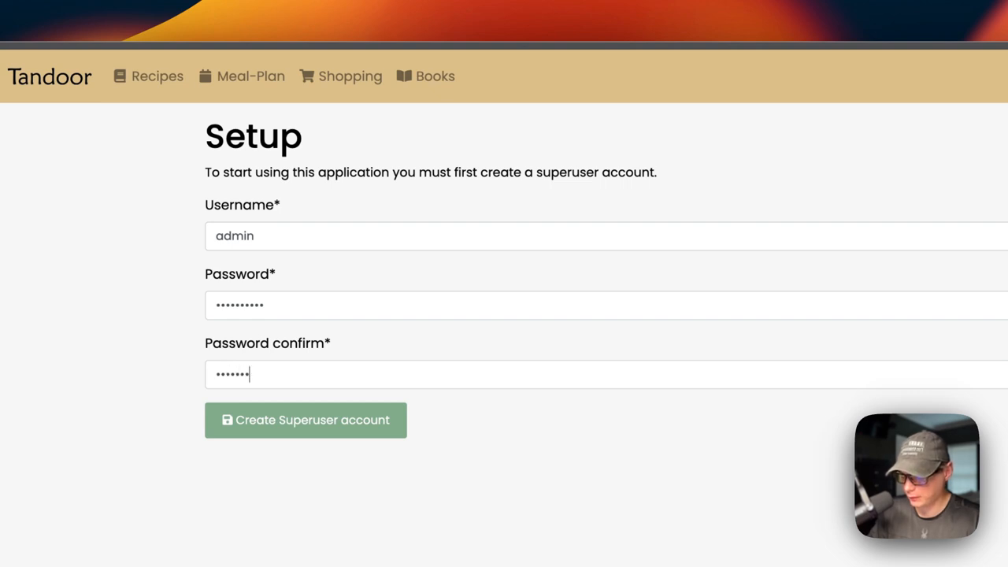
pyautogui.press('Backspace')
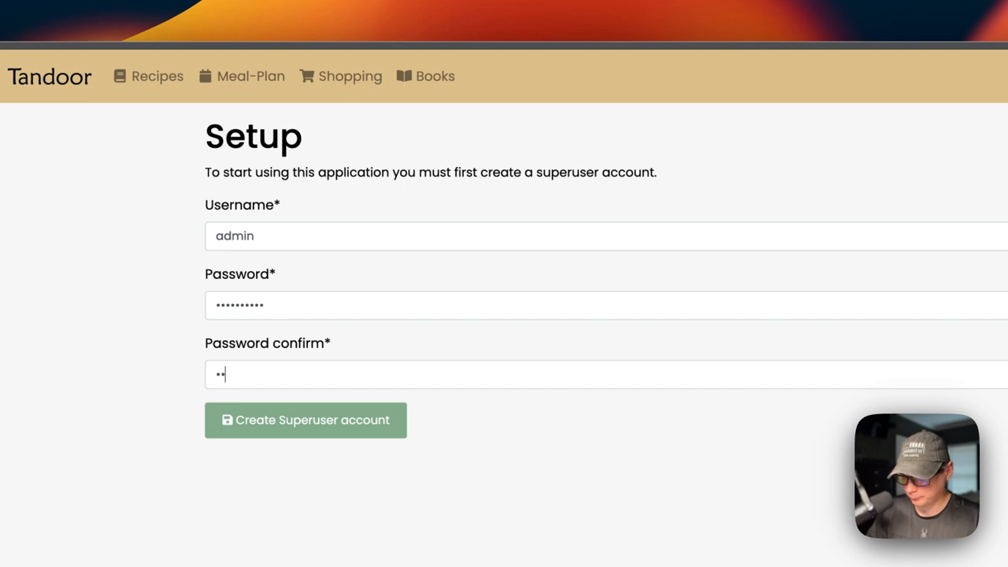
pyautogui.write('••••••••')
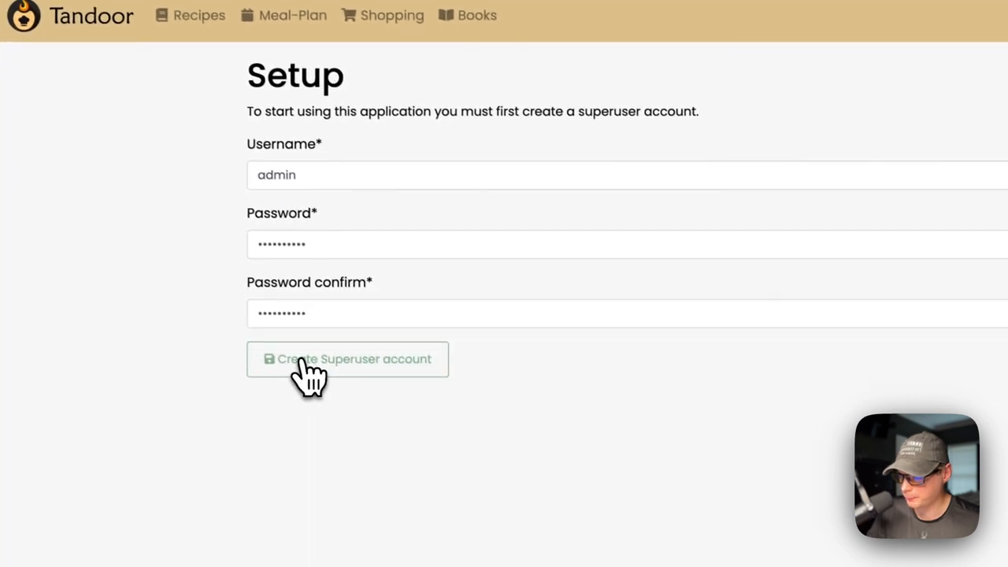
# - Create the superuser, sign in as admin, and create the recipe space admin's Space
pyautogui.click(346, 359)
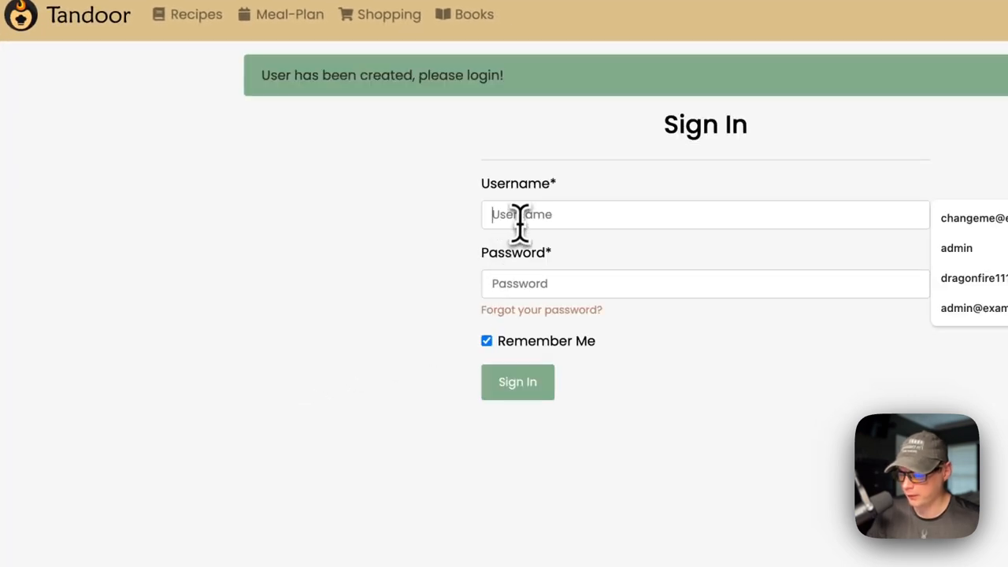
pyautogui.click(956, 249)
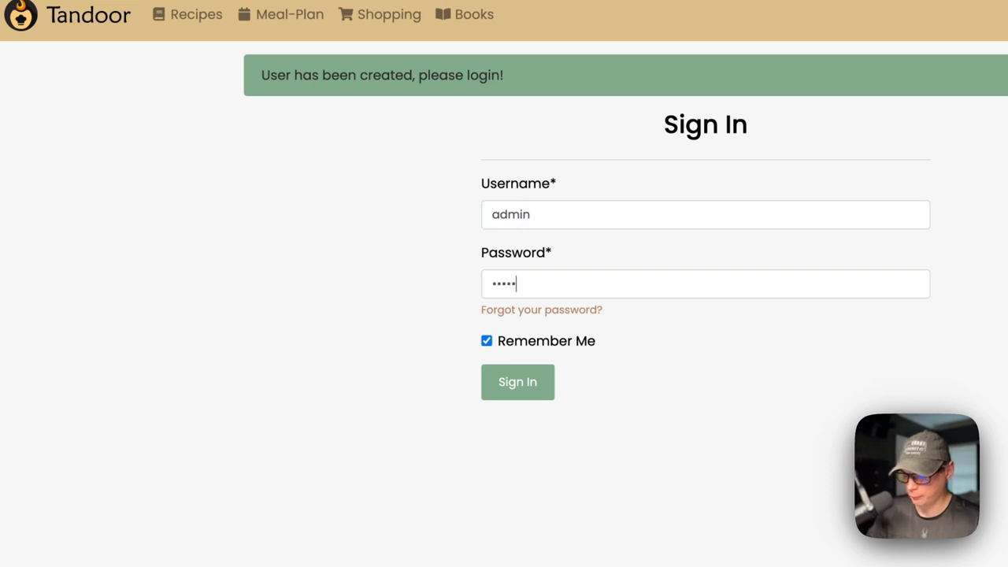
pyautogui.click(516, 383)
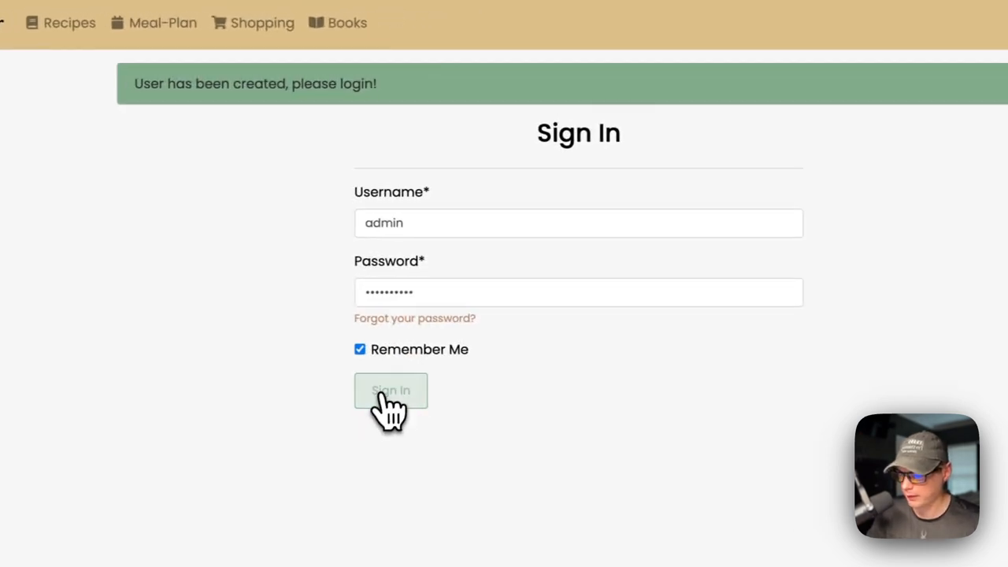
pyautogui.click(391, 390)
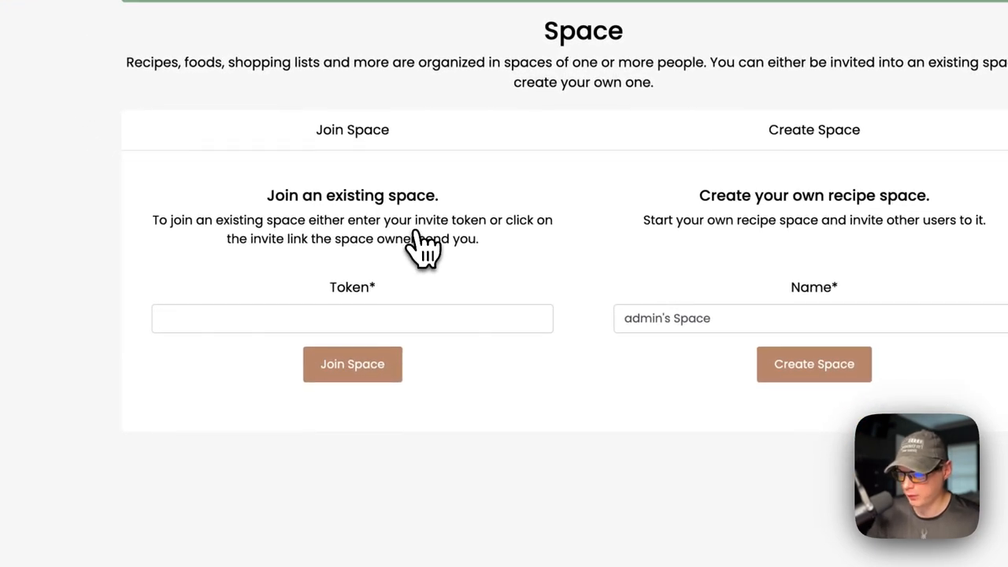
pyautogui.moveTo(347, 229)
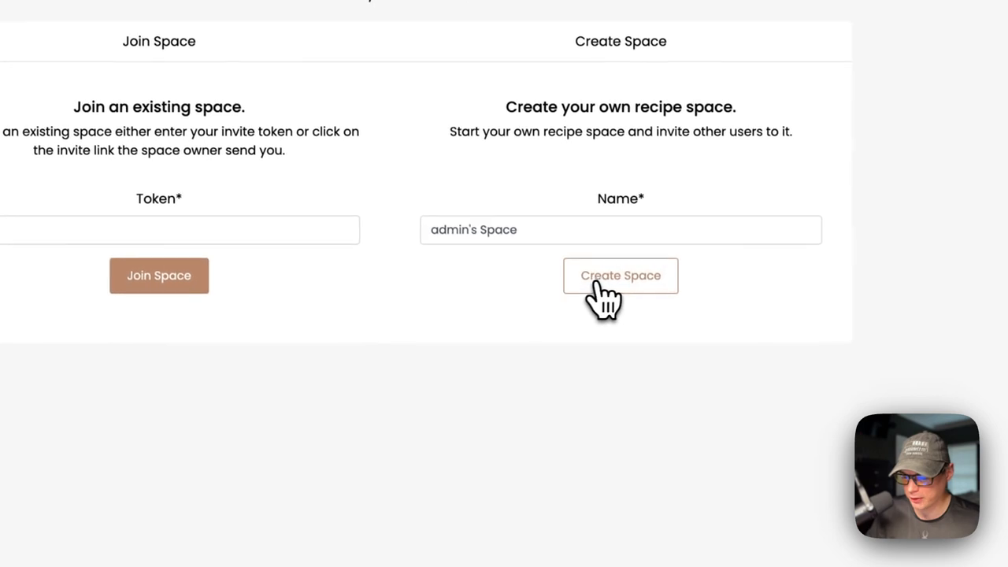
pyautogui.click(621, 275)
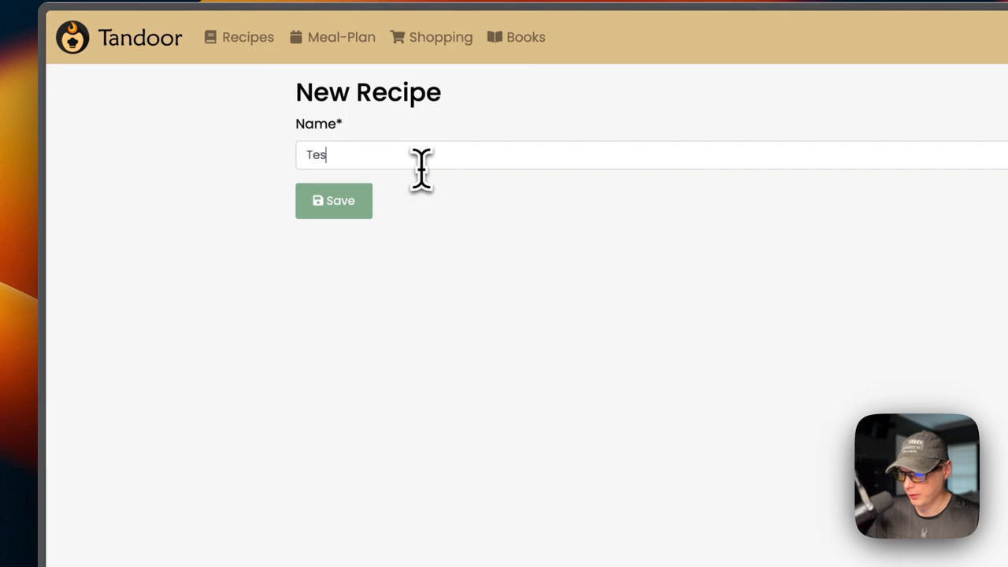
# - Save the new recipe Testing, add a blank Properties row, and use Save & View
pyautogui.click(334, 200)
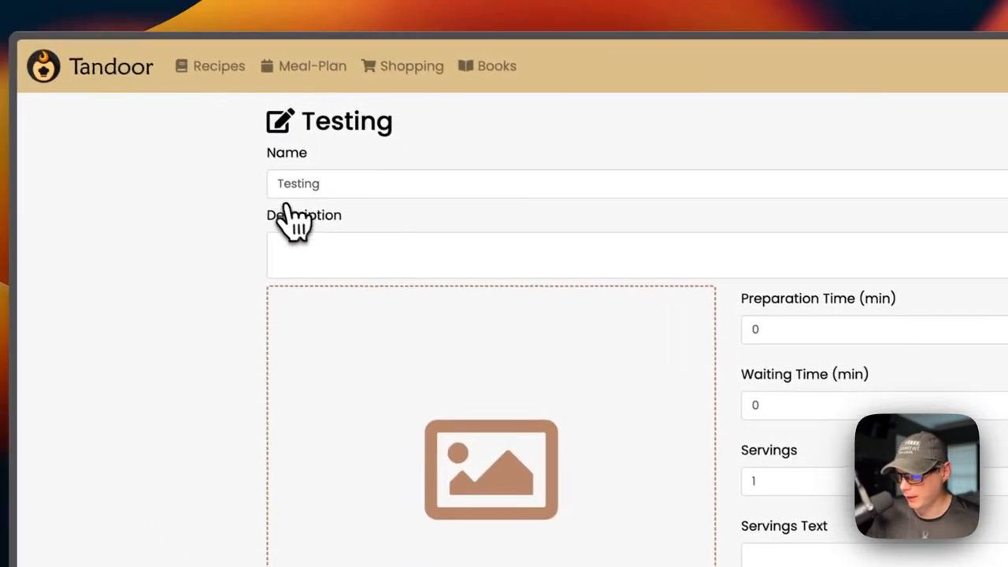
pyautogui.scroll(-3)
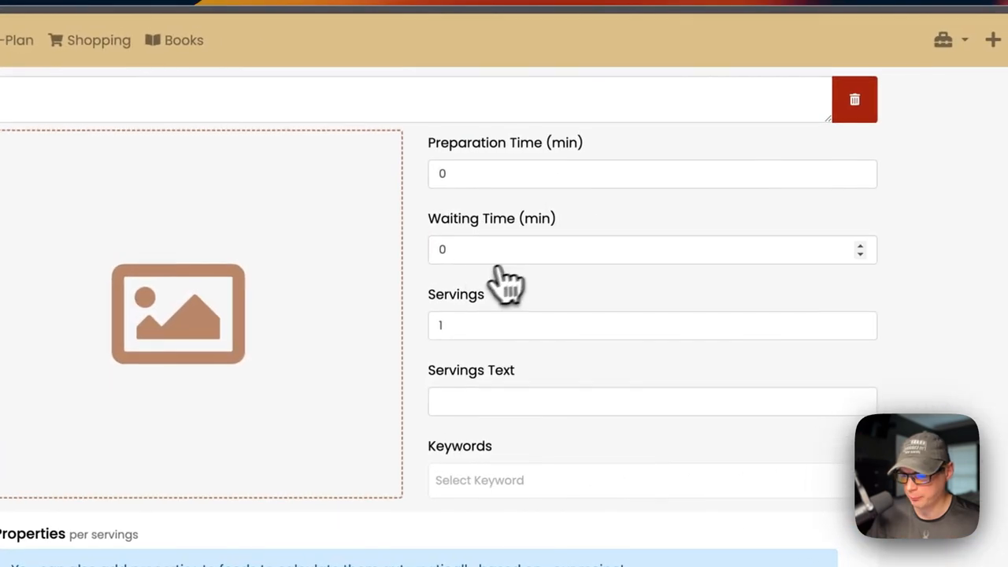
pyautogui.moveTo(507, 402)
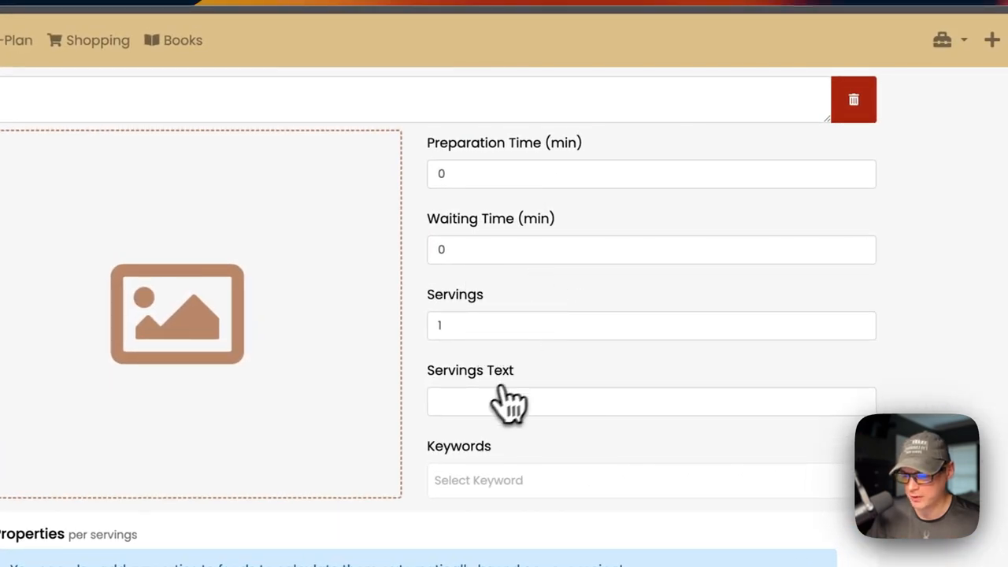
pyautogui.scroll(-3)
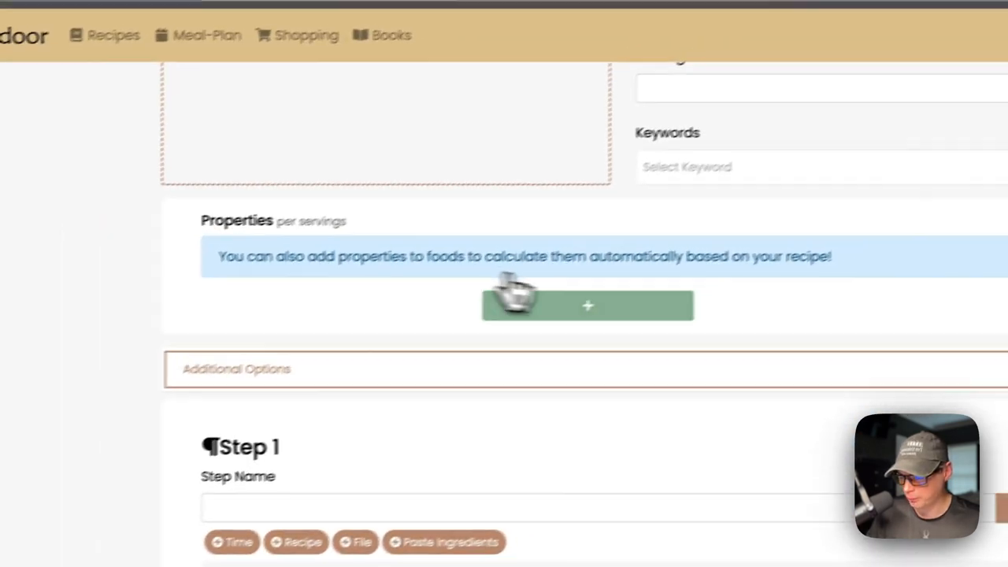
pyautogui.click(586, 305)
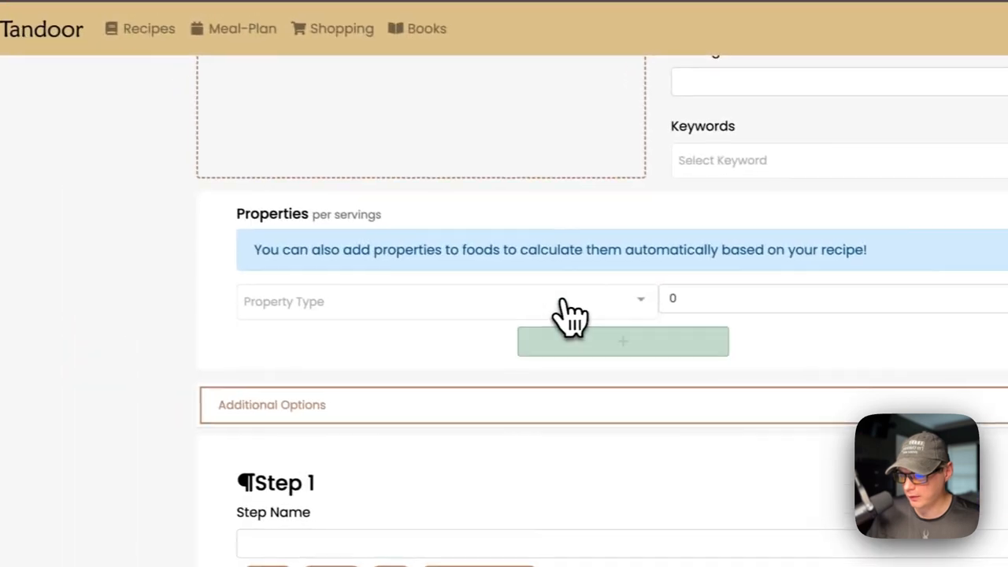
pyautogui.scroll(-3)
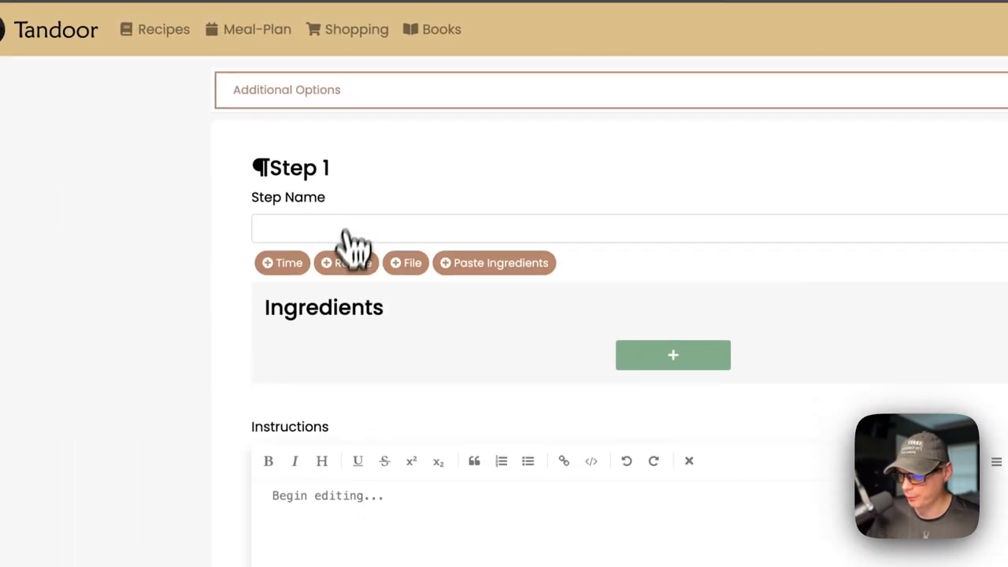
pyautogui.scroll(-3)
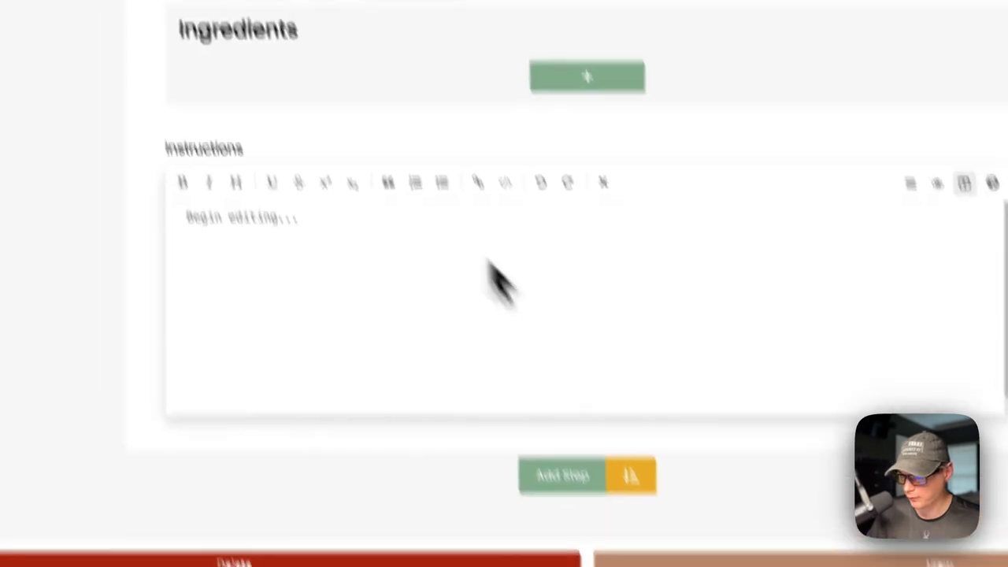
pyautogui.scroll(-3)
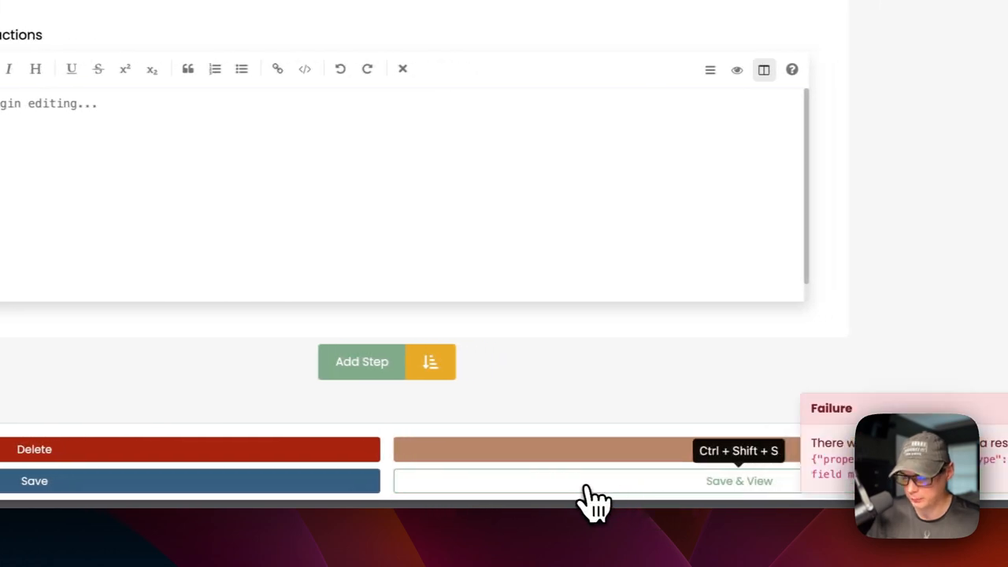
pyautogui.click(739, 480)
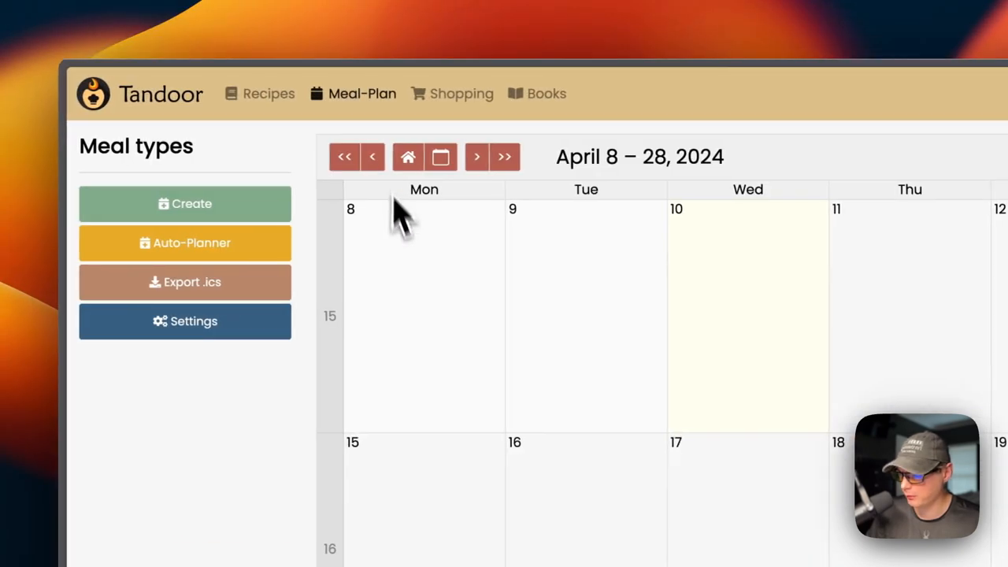
pyautogui.click(184, 203)
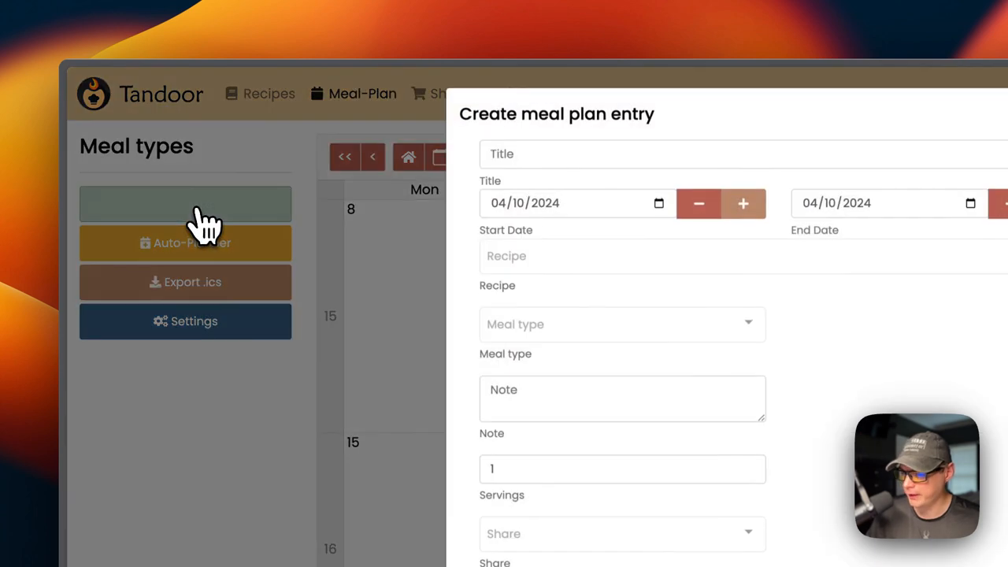
pyautogui.scroll(-3)
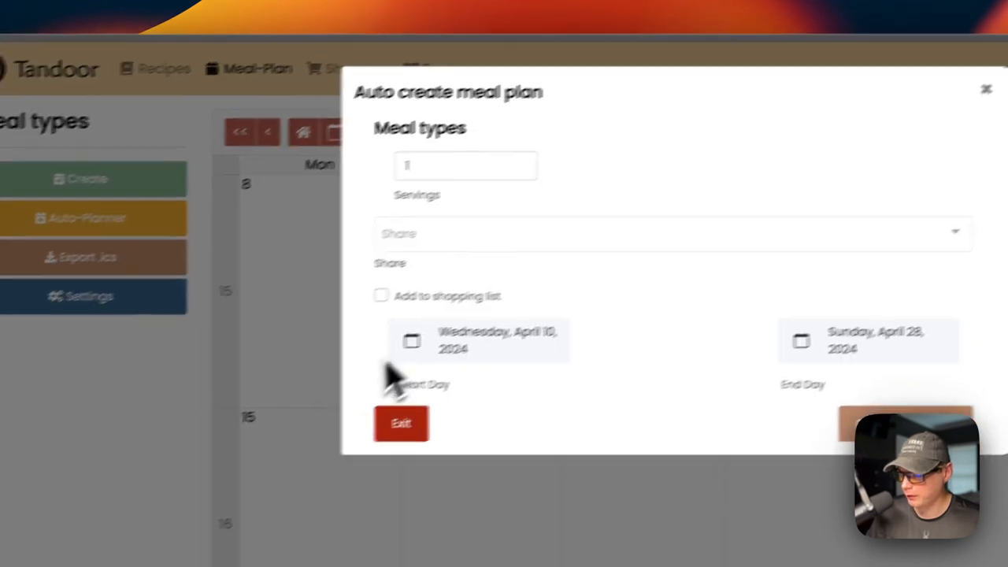
pyautogui.click(400, 422)
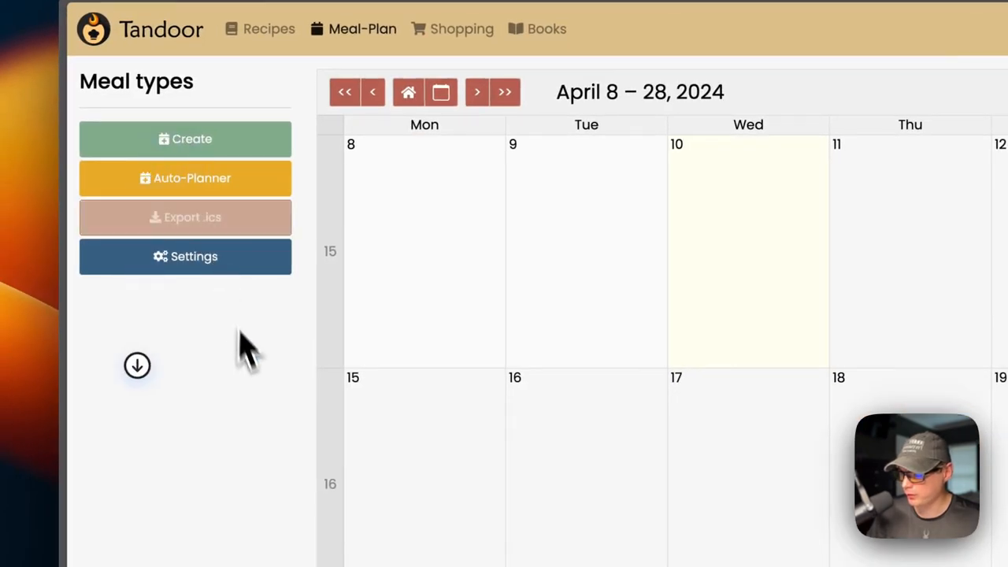
pyautogui.click(186, 255)
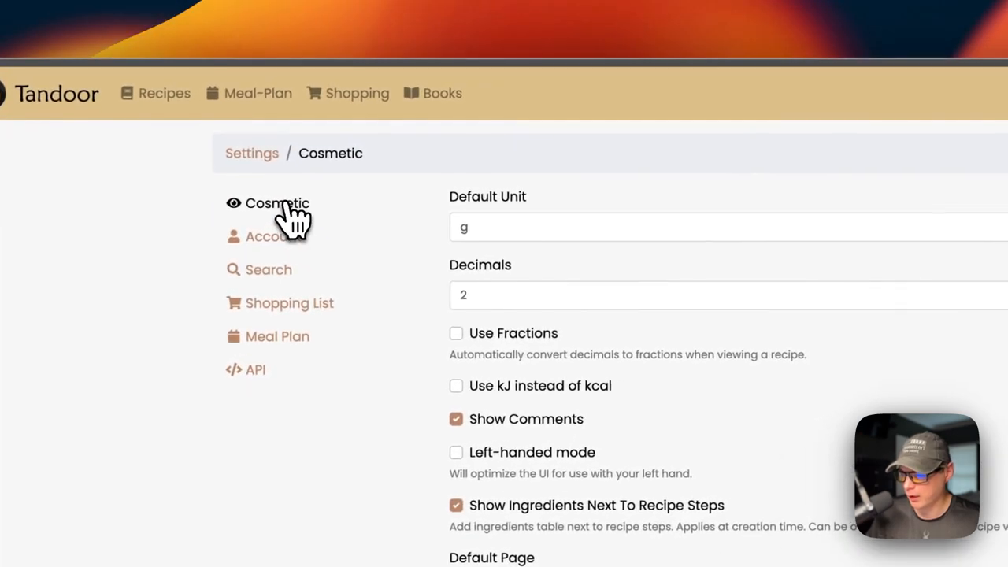
# - Browse the Account and Shopping List settings sections, then show the empty Shopping List page
pyautogui.click(271, 236)
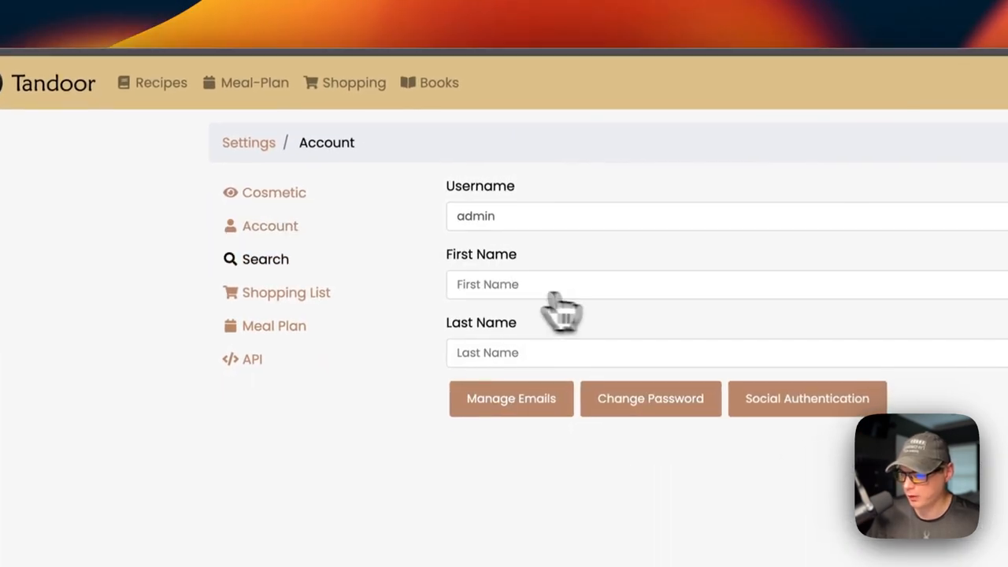
pyautogui.click(265, 258)
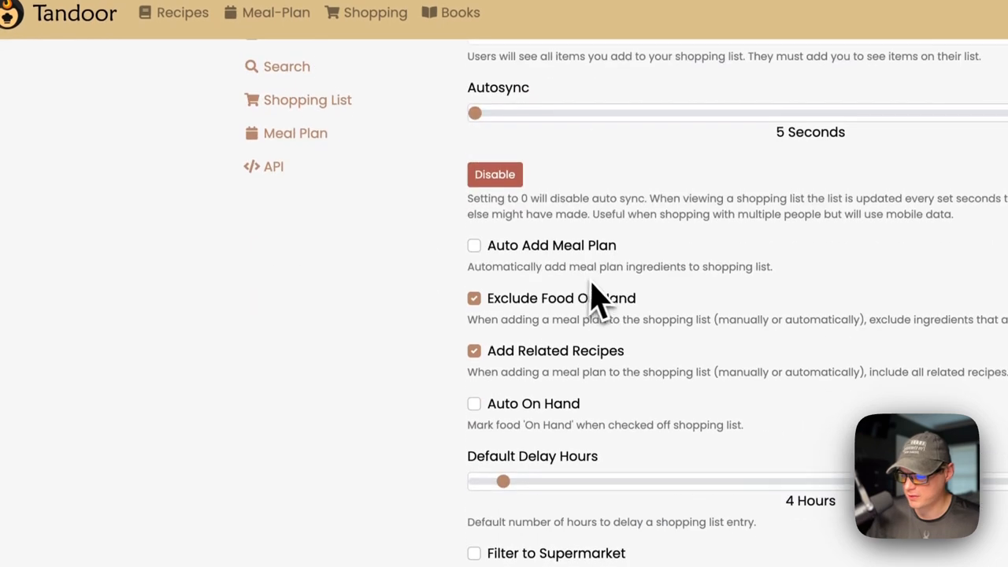
pyautogui.click(296, 132)
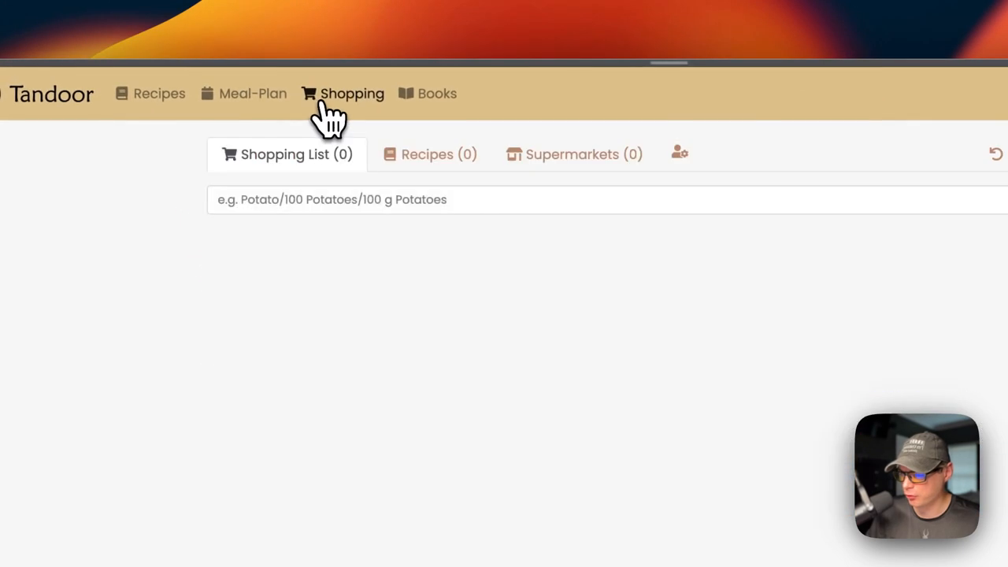
# - Add a Testing item to the shopping list, open its quick actions, and view the list's Recipes tab
pyautogui.write('Test')
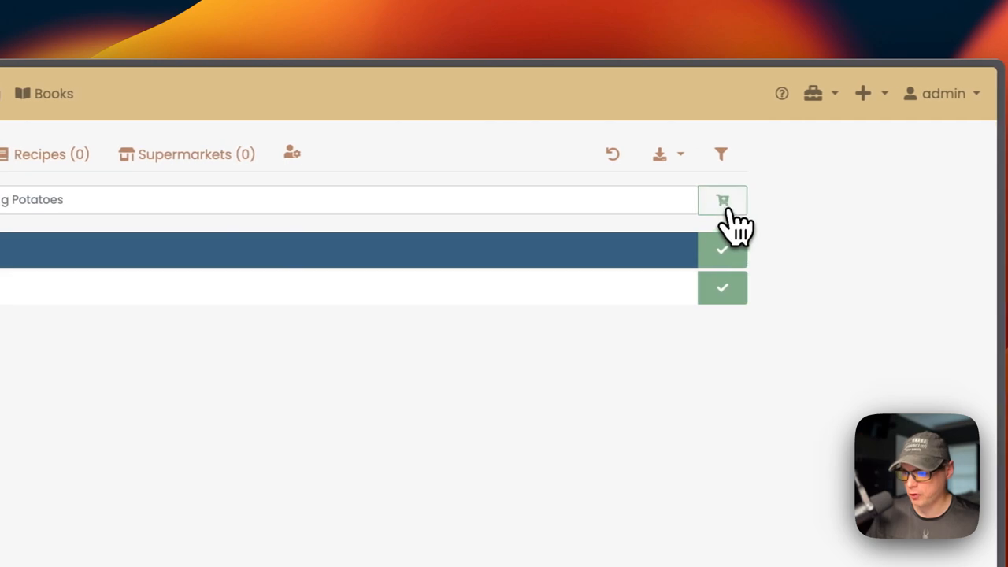
pyautogui.click(721, 201)
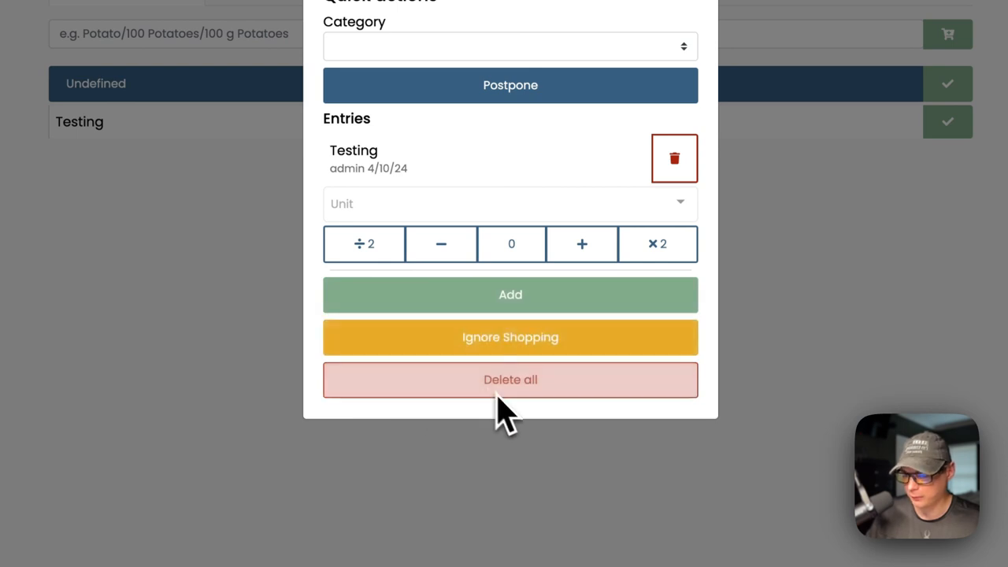
pyautogui.click(511, 380)
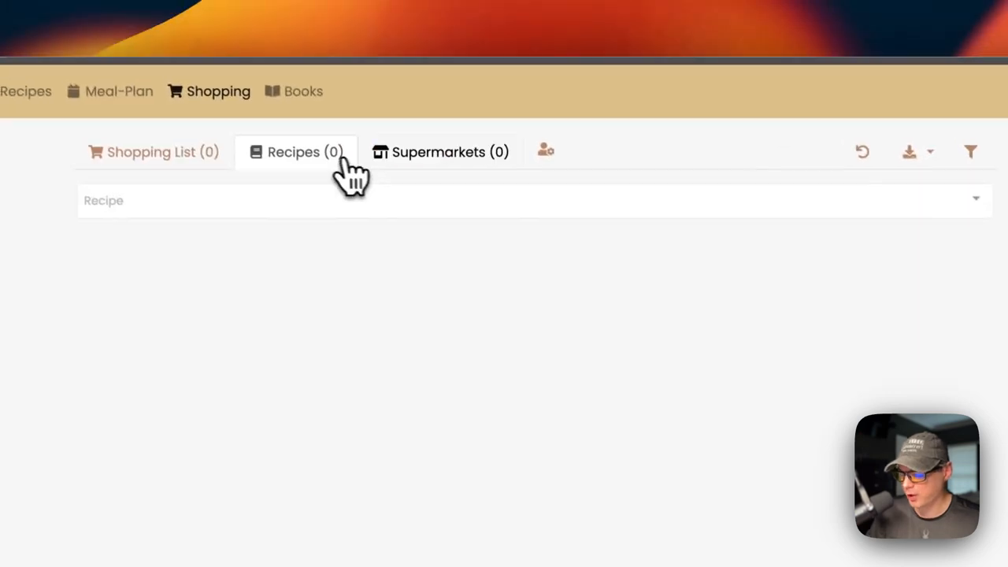
pyautogui.click(546, 150)
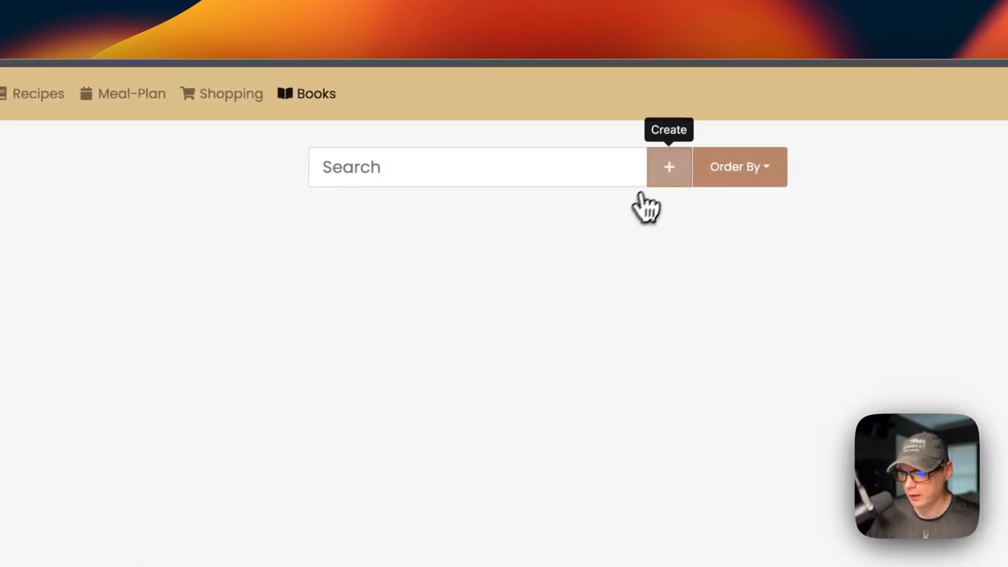
# - Create a cookbook named New cookbook and open it for editing
pyautogui.click(668, 167)
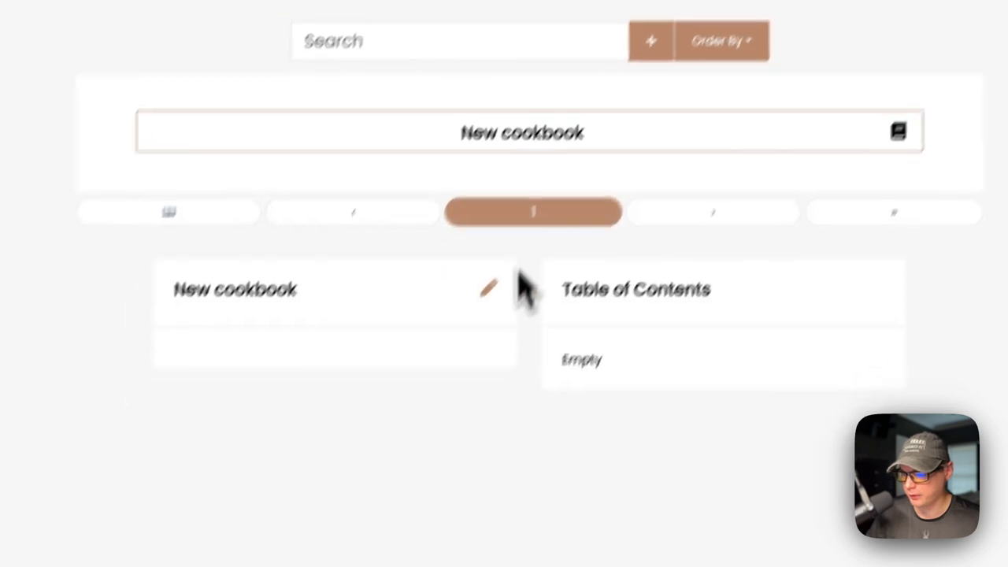
pyautogui.click(489, 288)
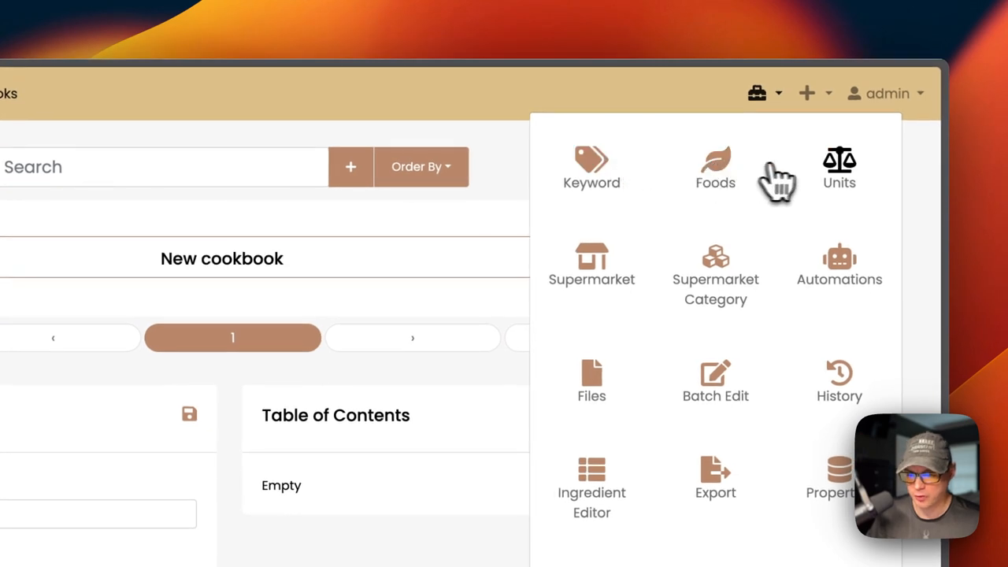
pyautogui.moveTo(715, 268)
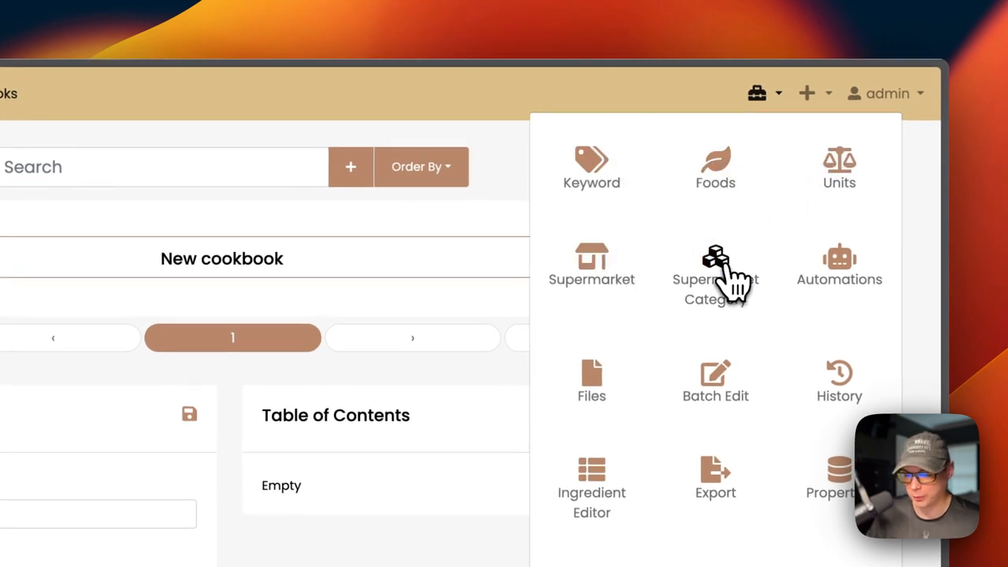
pyautogui.scroll(-3)
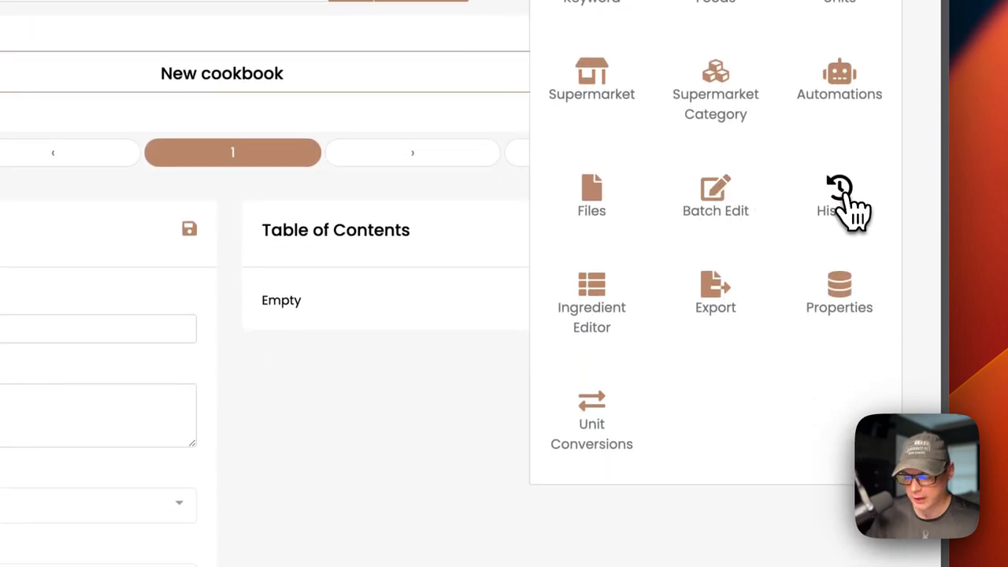
pyautogui.moveTo(674, 302)
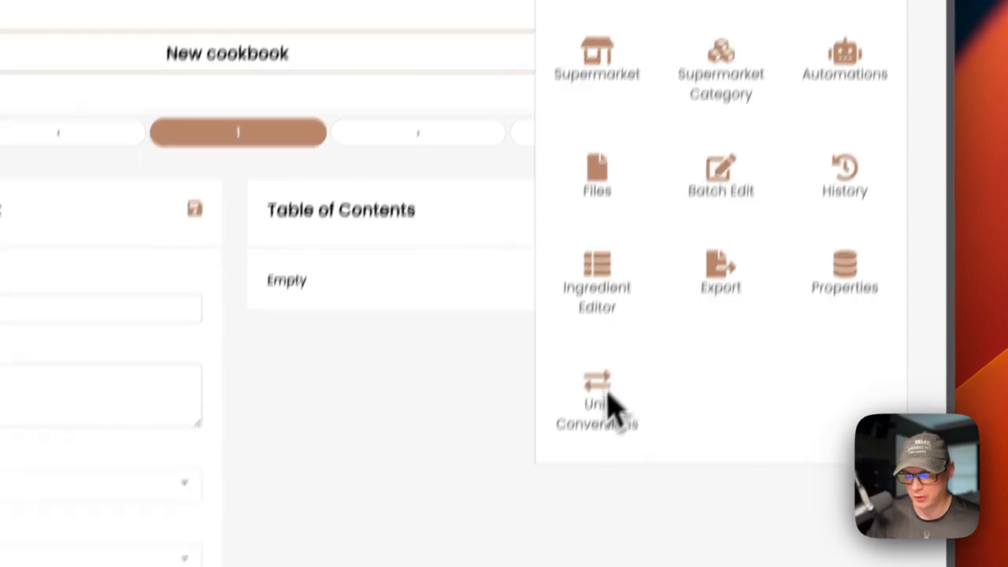
pyautogui.click(806, 91)
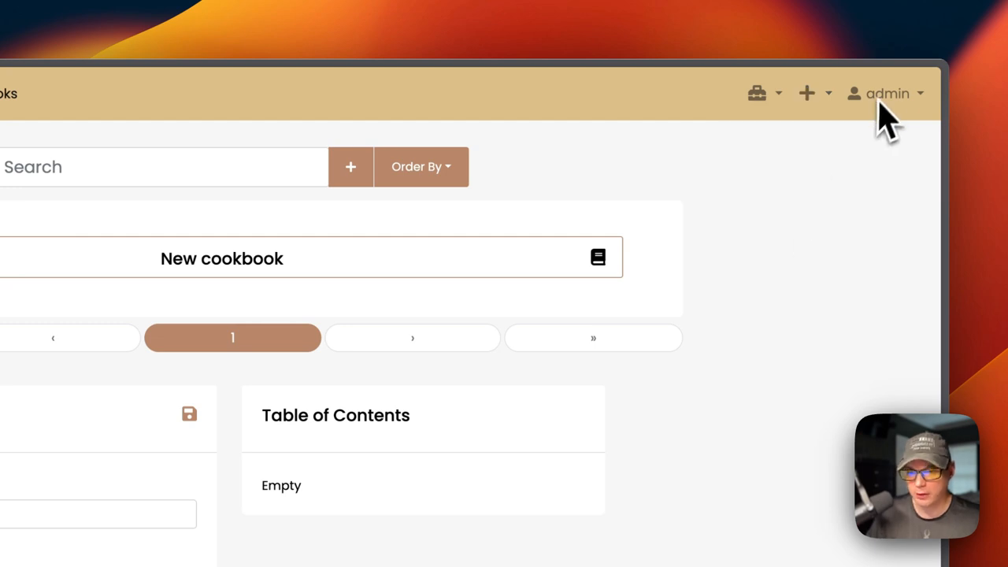
# - View the space overview, Settings and System status pages, then return to the Recipes search page
pyautogui.click(885, 93)
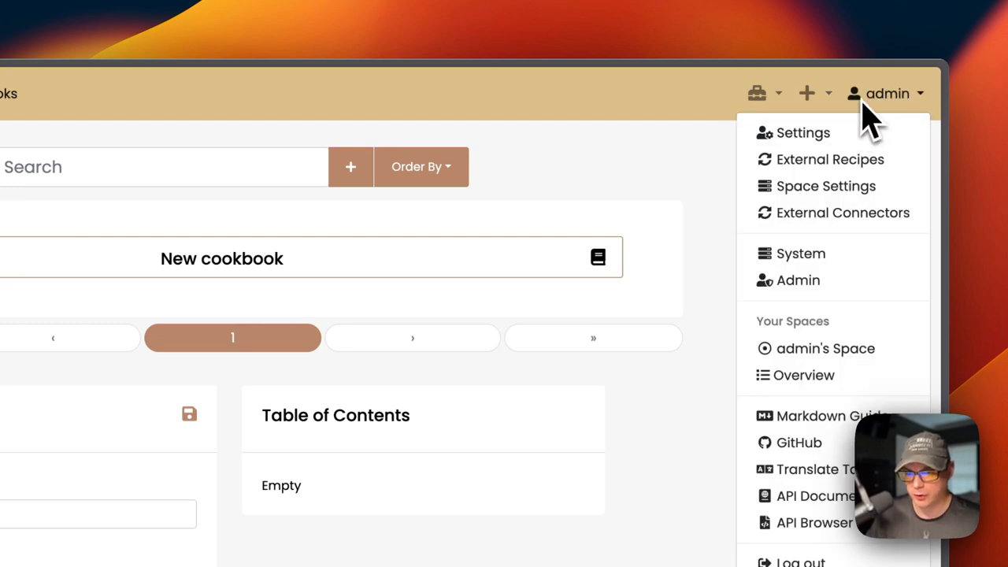
pyautogui.moveTo(823, 165)
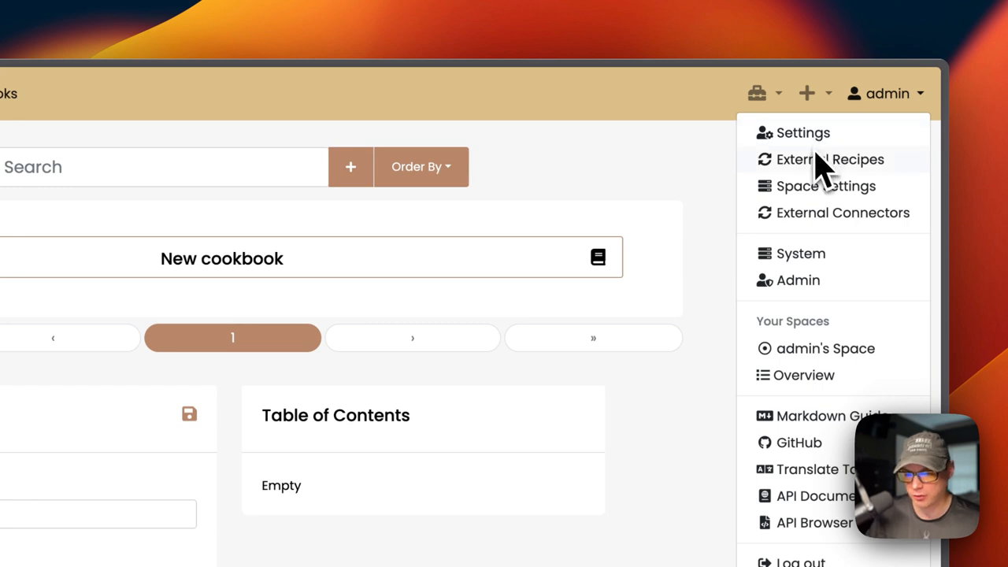
pyautogui.moveTo(842, 213)
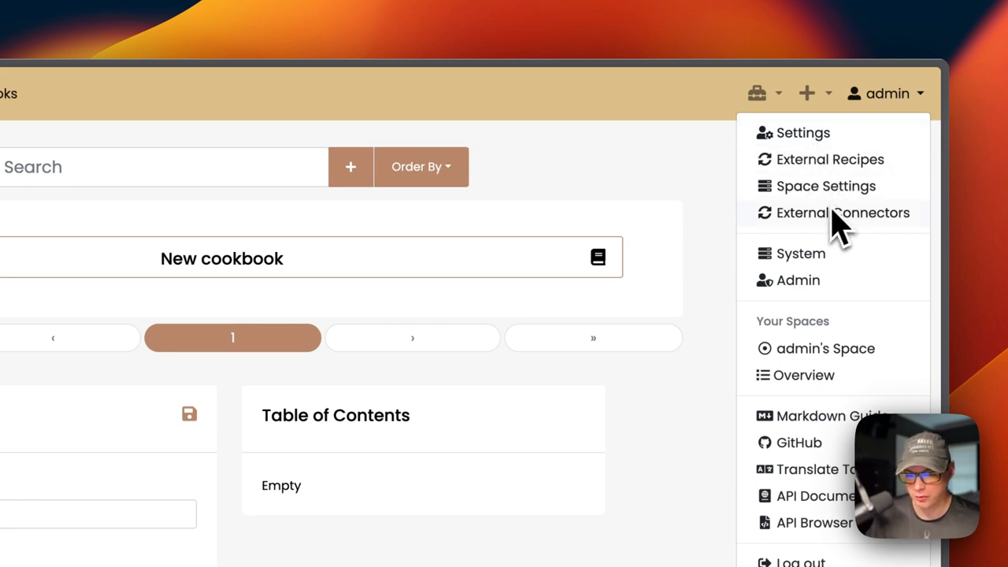
pyautogui.moveTo(797, 280)
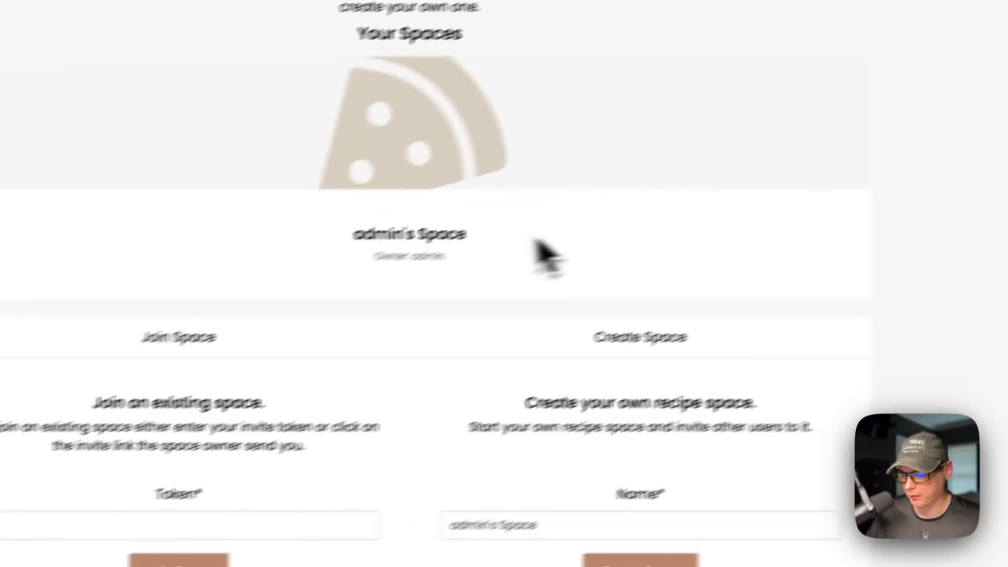
pyautogui.scroll(-3)
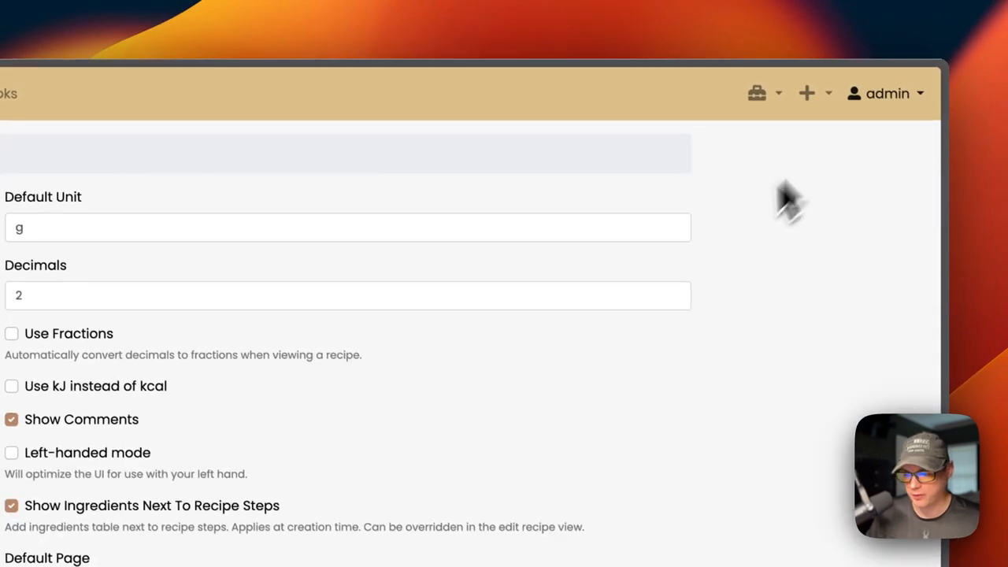
pyautogui.click(886, 93)
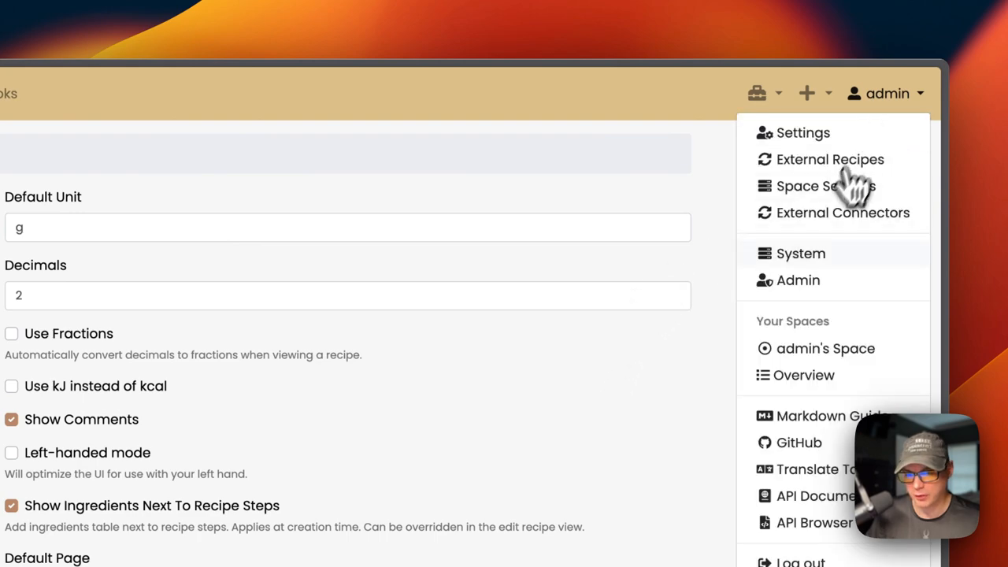
pyautogui.click(800, 252)
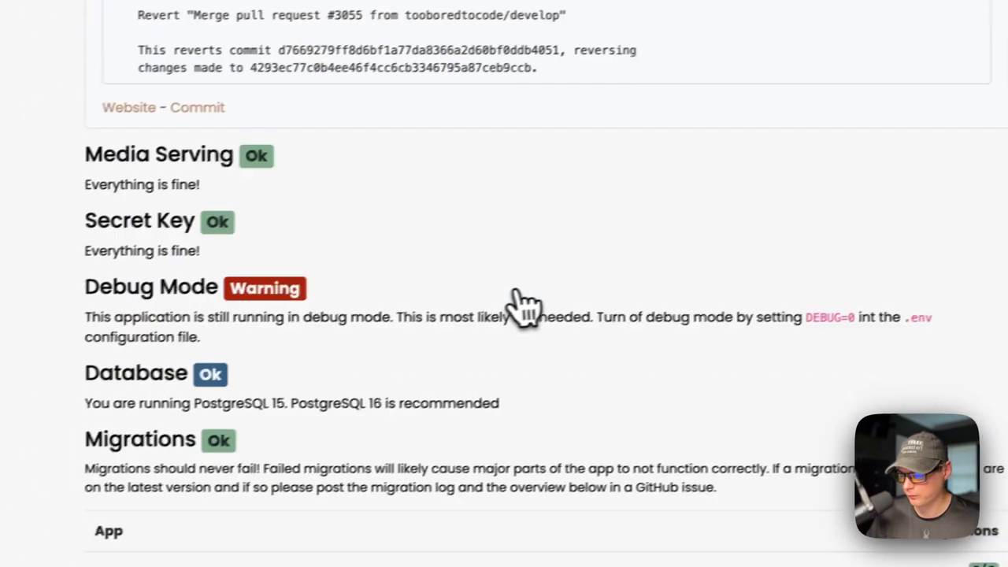
pyautogui.scroll(3)
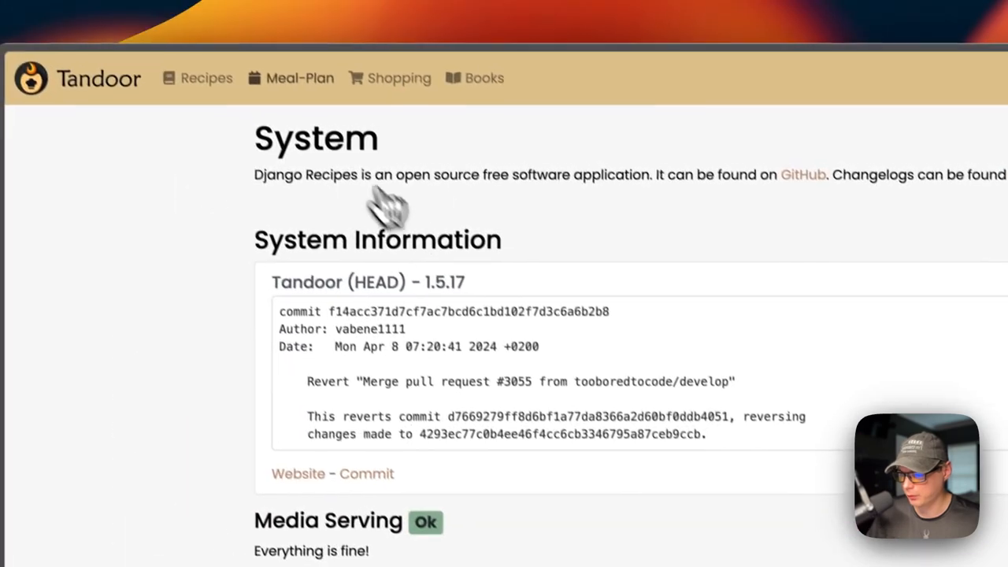
pyautogui.click(207, 77)
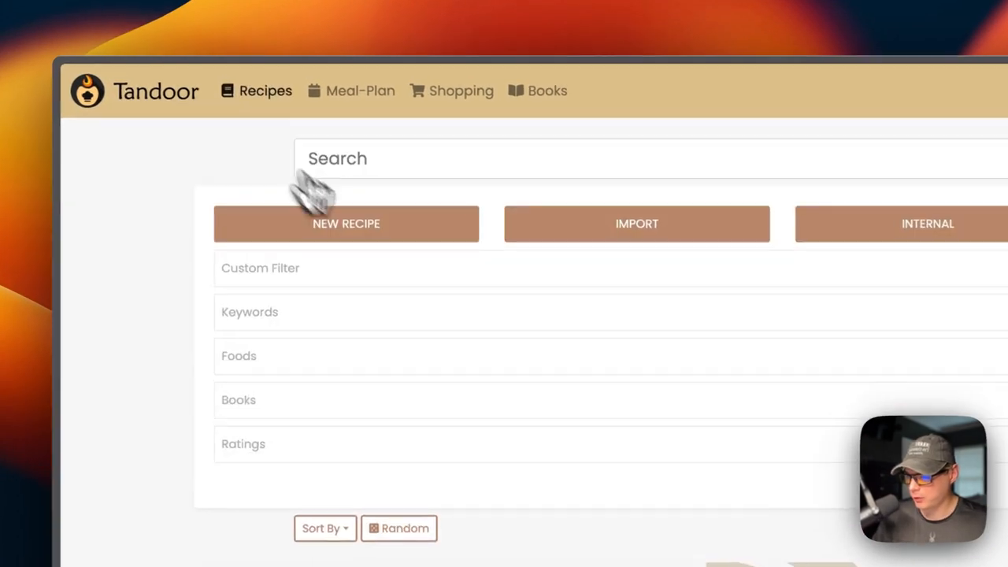